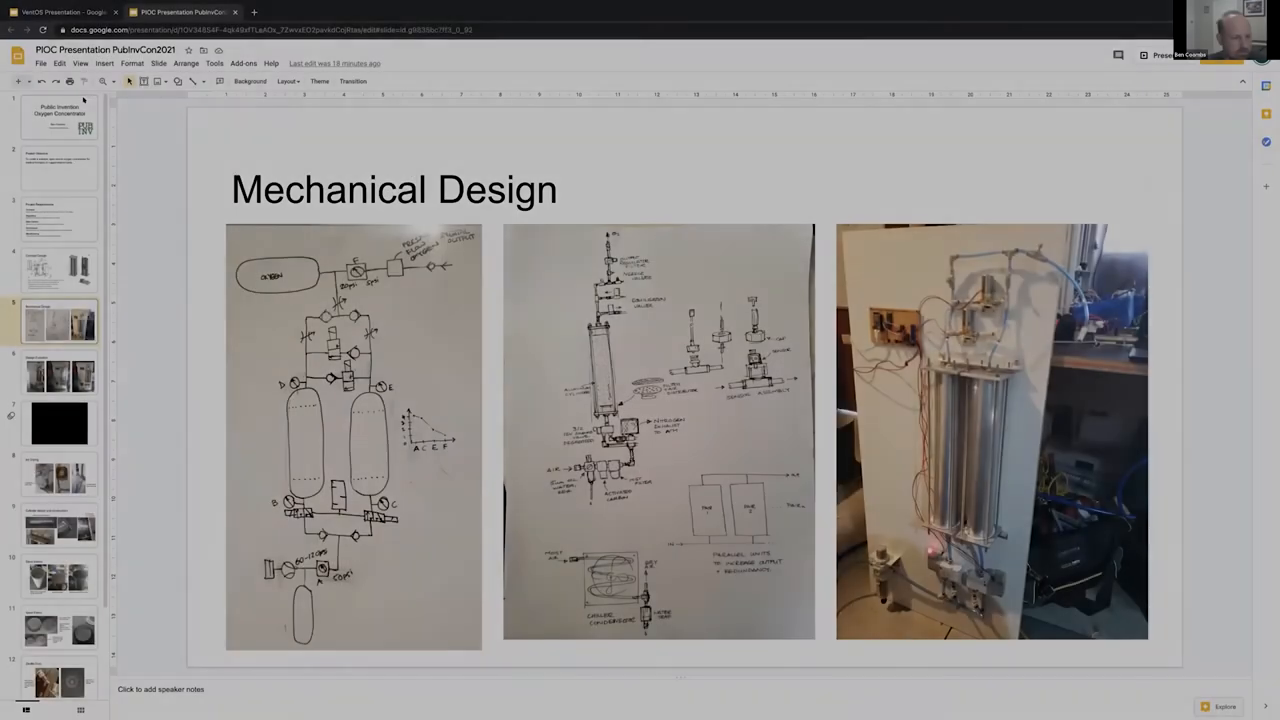
Show slide 1, the 'Public Invention Oxygen Concentrator' title slide.
{"action": "left_click", "coordinate": [58, 115]}
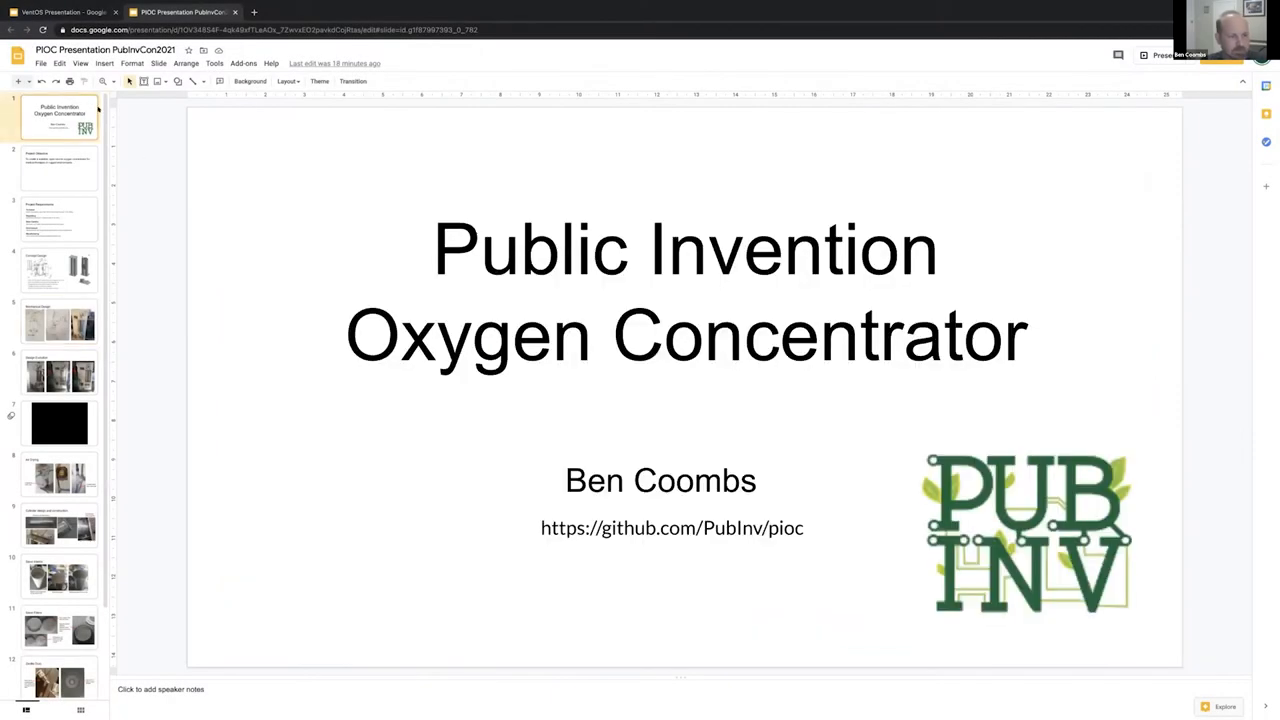
{"action": "mouse_move", "coordinate": [342, 263]}
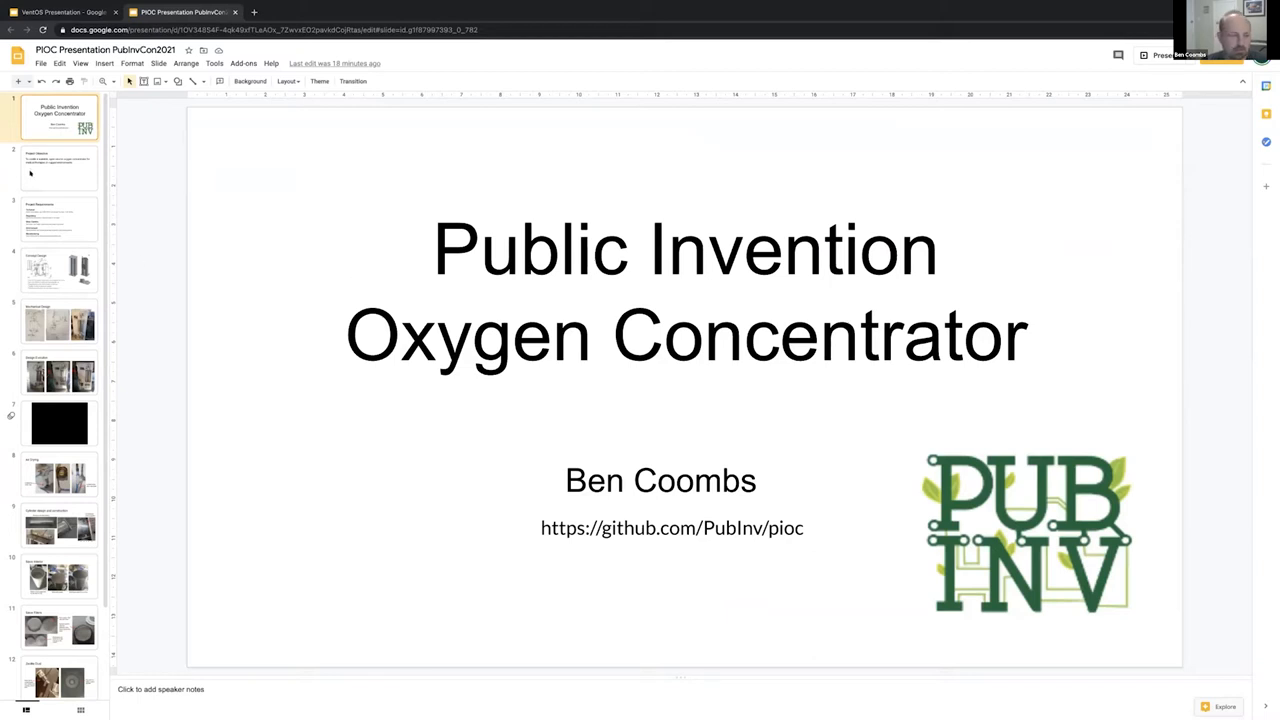
{"action": "mouse_move", "coordinate": [36, 175]}
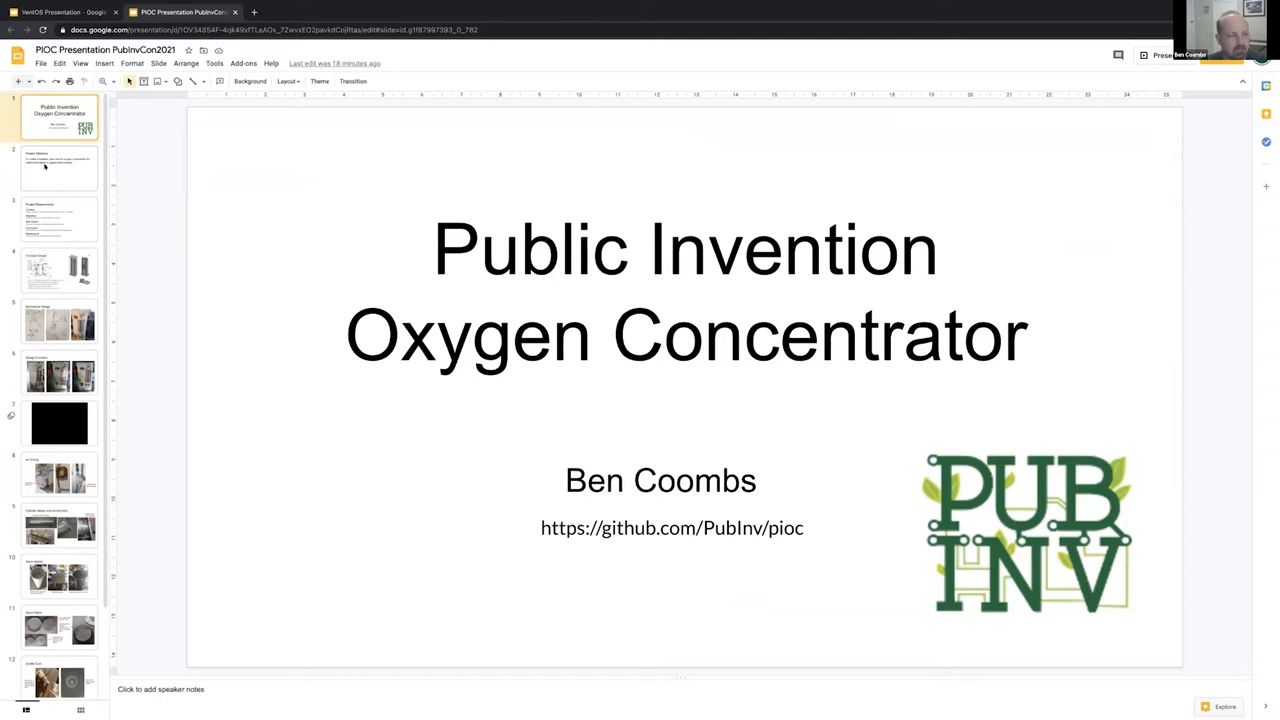
{"action": "mouse_move", "coordinate": [58, 180]}
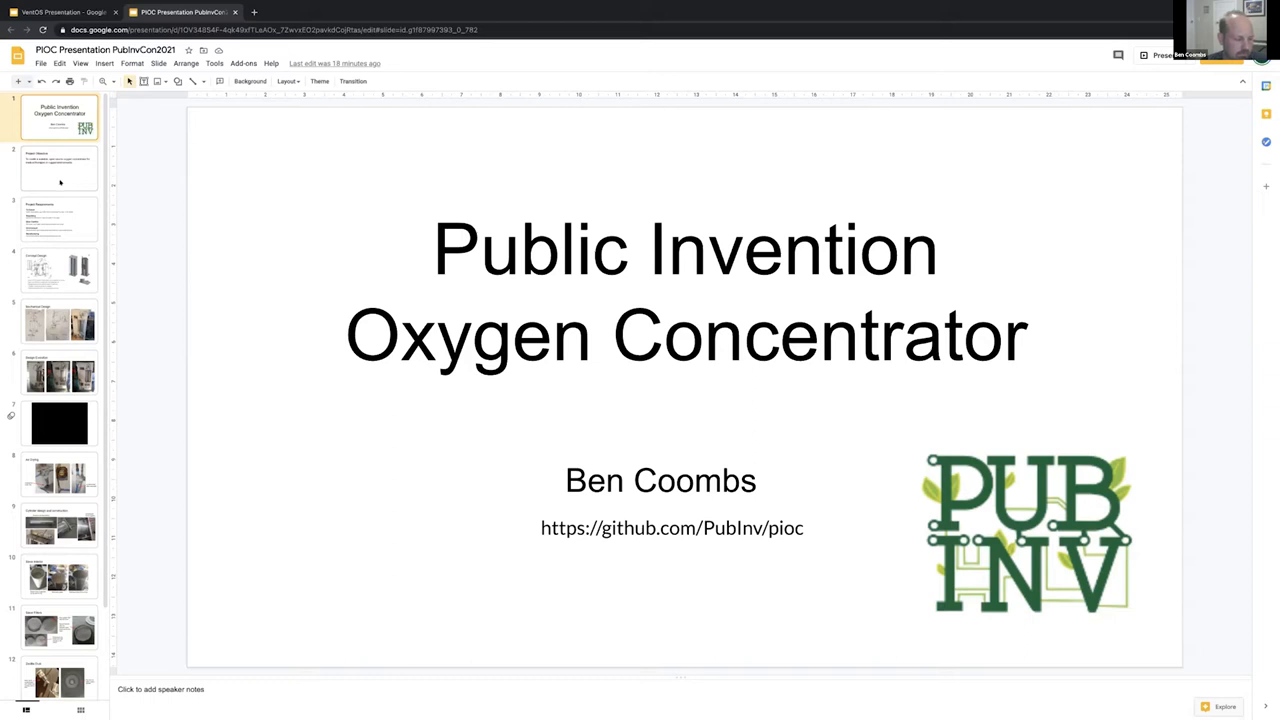
Show slide 2, 'Project Objective', about a scalable open-source oxygen concentrator.
{"action": "left_click", "coordinate": [59, 168]}
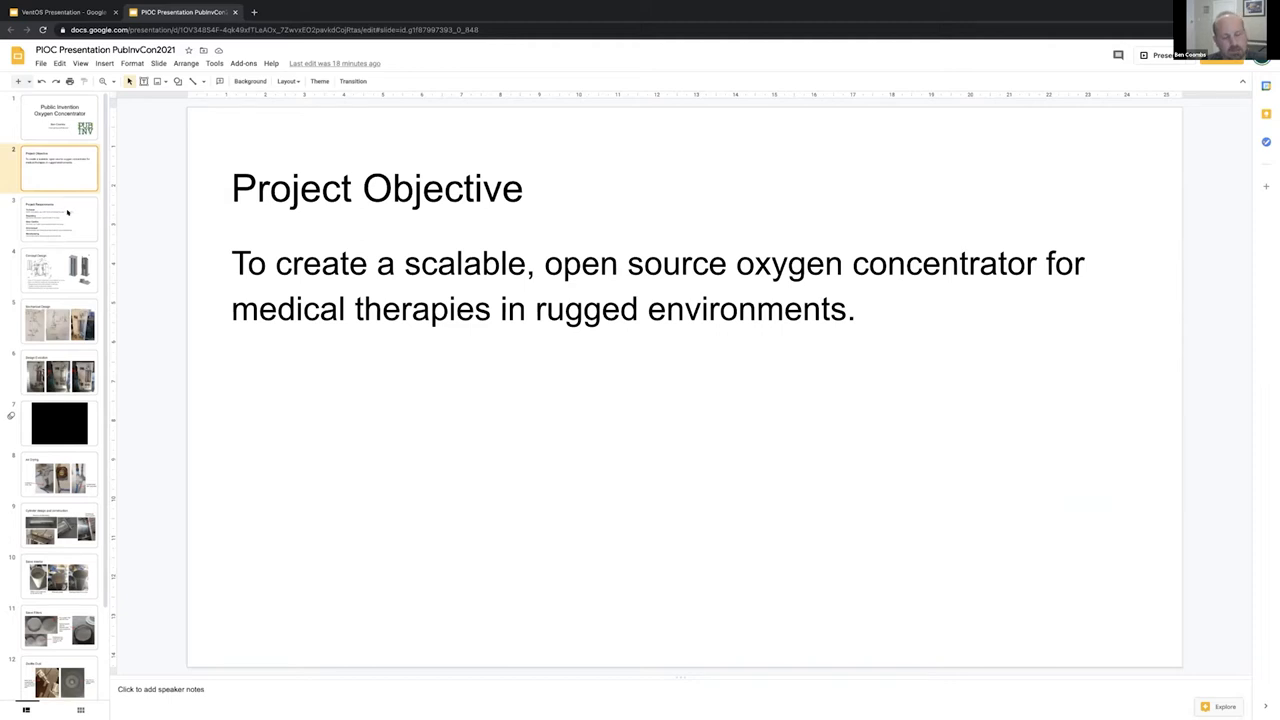
{"action": "mouse_move", "coordinate": [270, 230]}
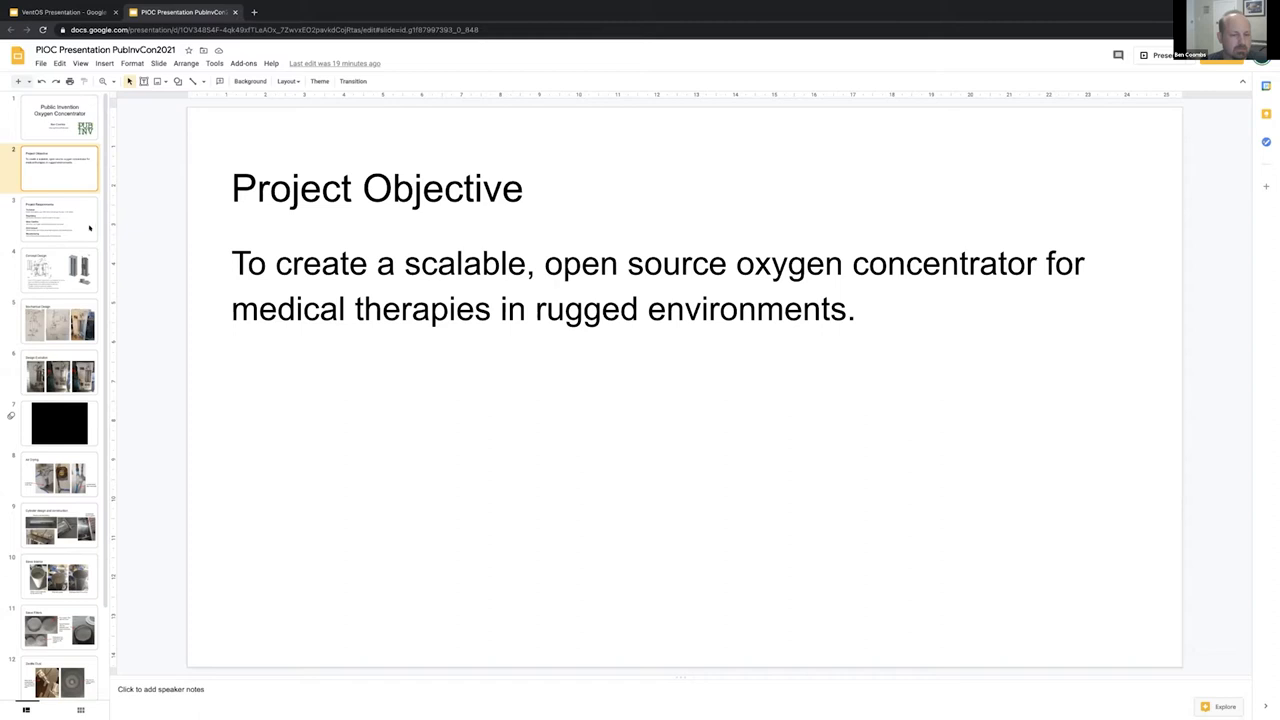
Show slide 3, 'Project Requirements', listing technical, regulatory and manufacturing needs.
{"action": "left_click", "coordinate": [59, 219]}
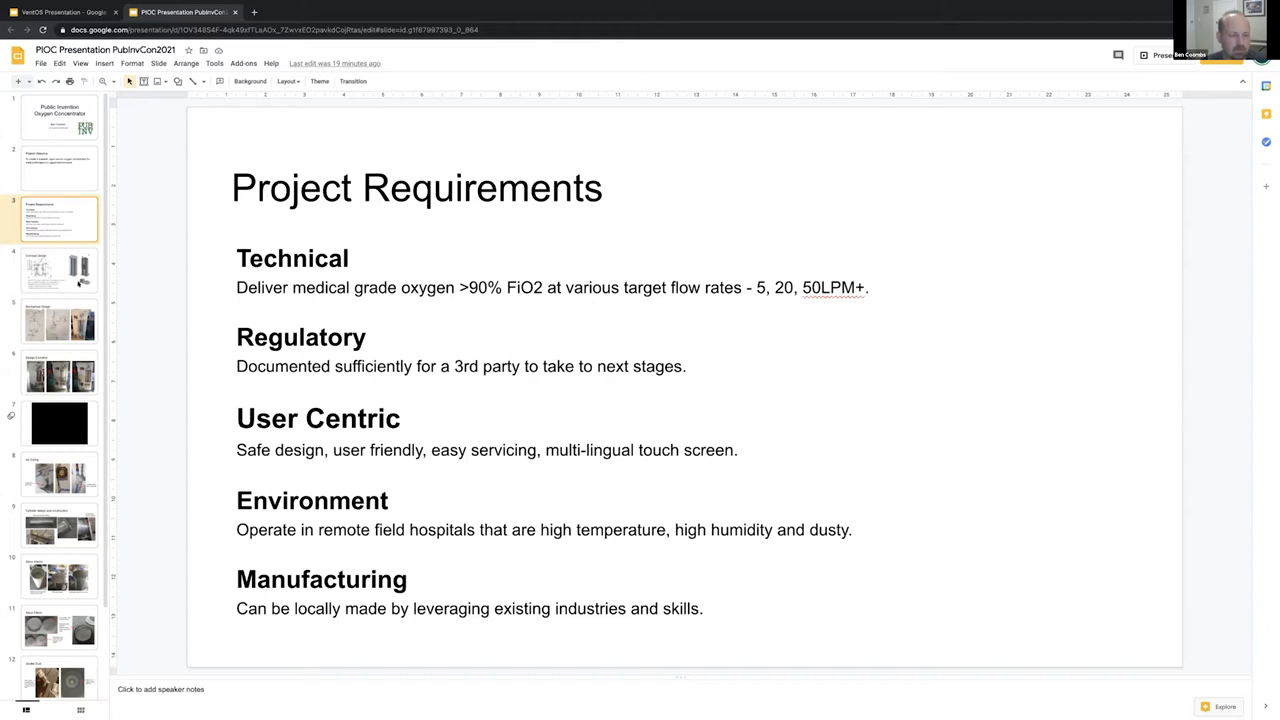
Present slide 4 'Concept Design', then advance to slide 5 'Mechanical Design'.
{"action": "left_click", "coordinate": [58, 270]}
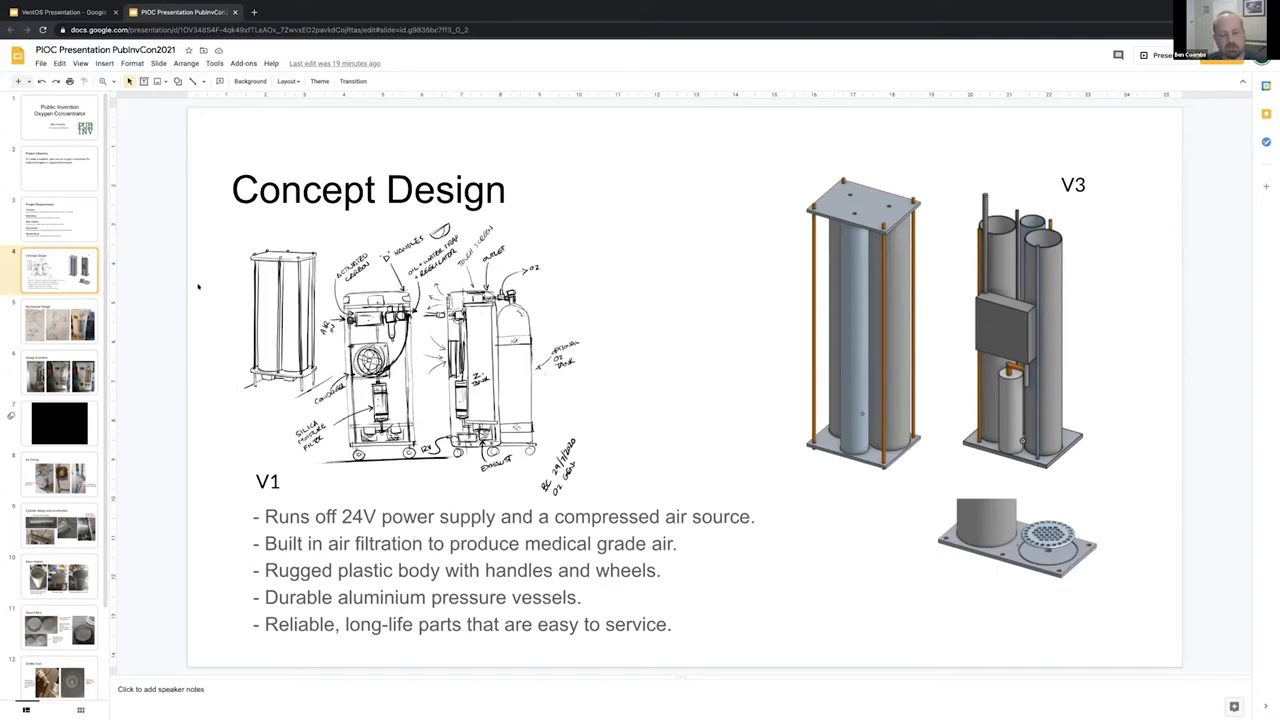
{"action": "mouse_move", "coordinate": [202, 288]}
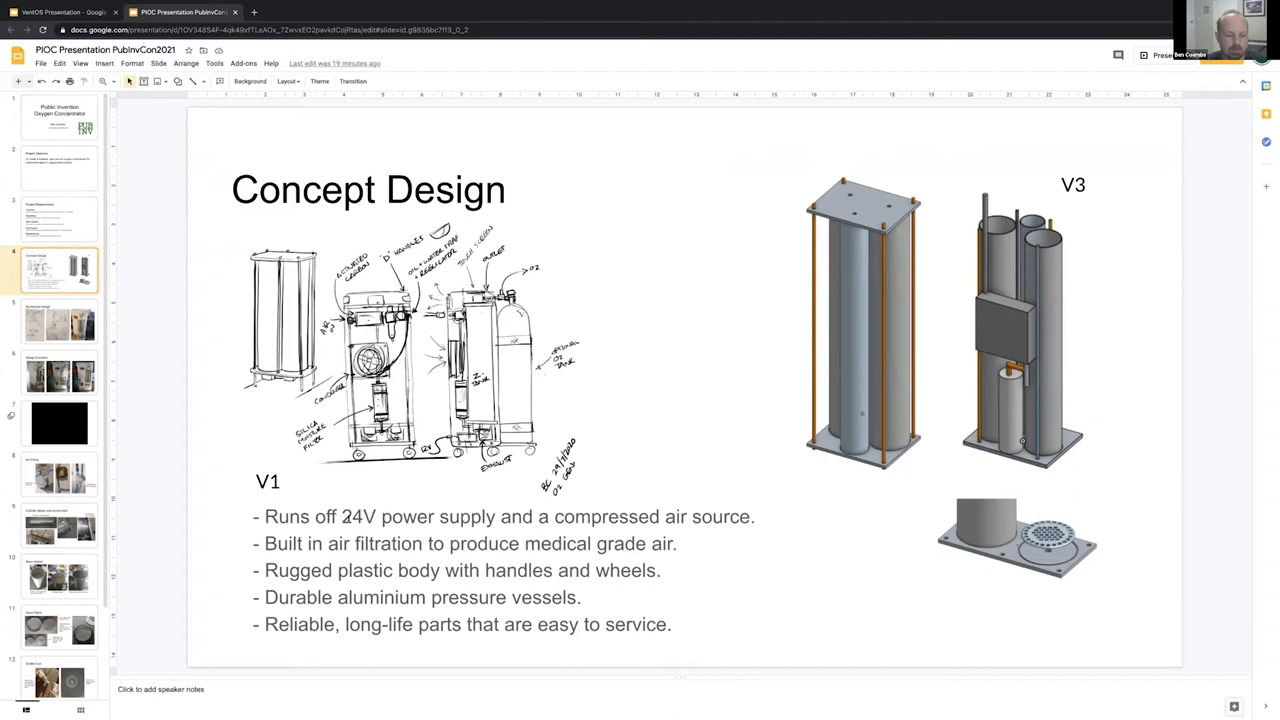
{"action": "mouse_move", "coordinate": [643, 390]}
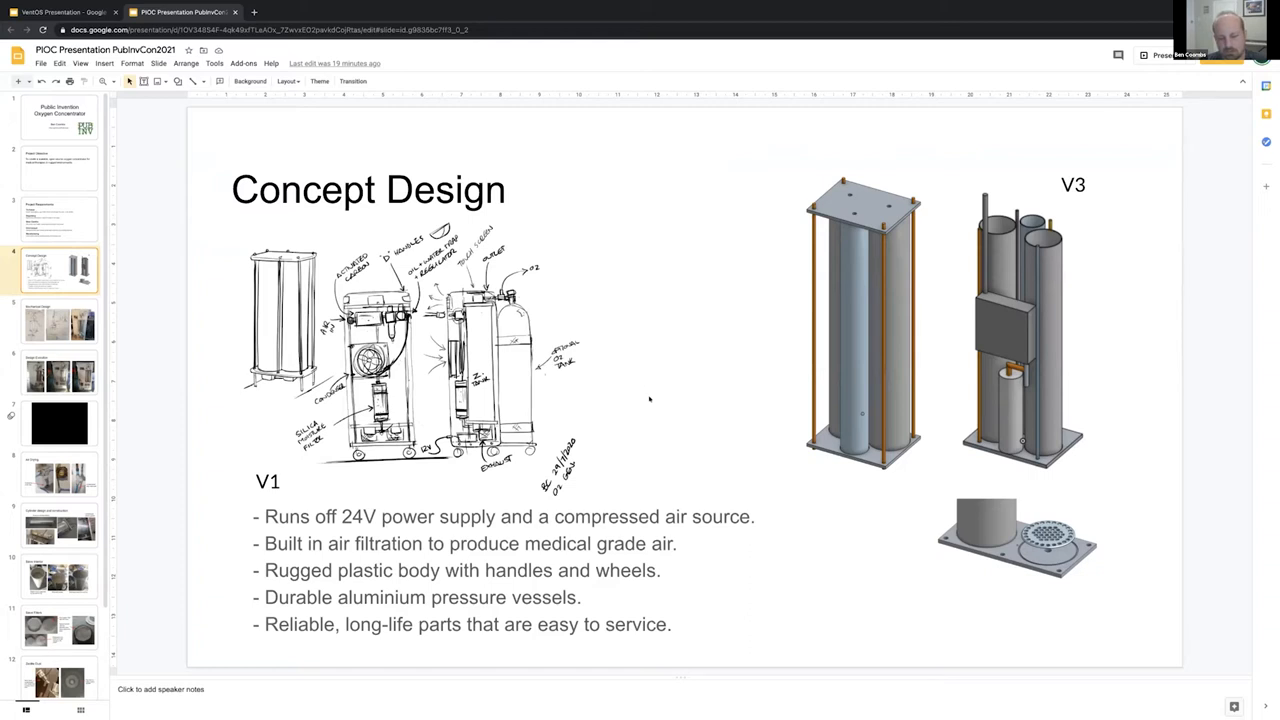
{"action": "mouse_move", "coordinate": [645, 400]}
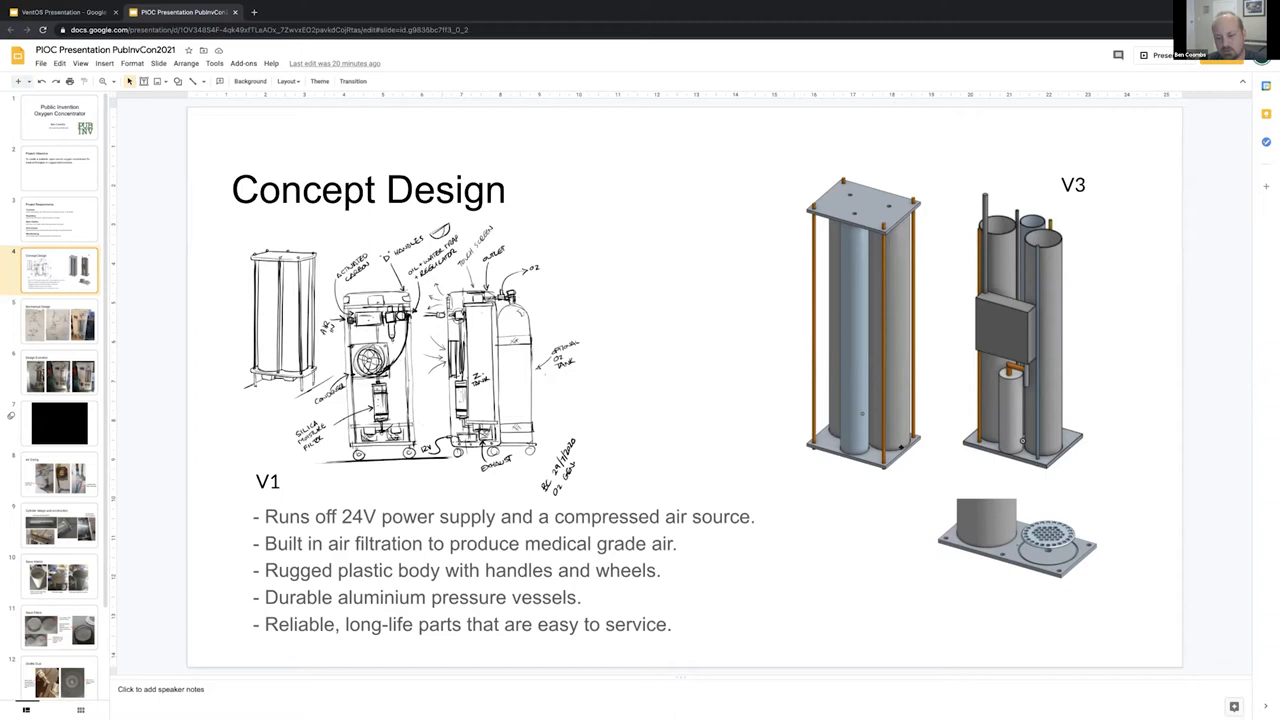
{"action": "mouse_move", "coordinate": [843, 491]}
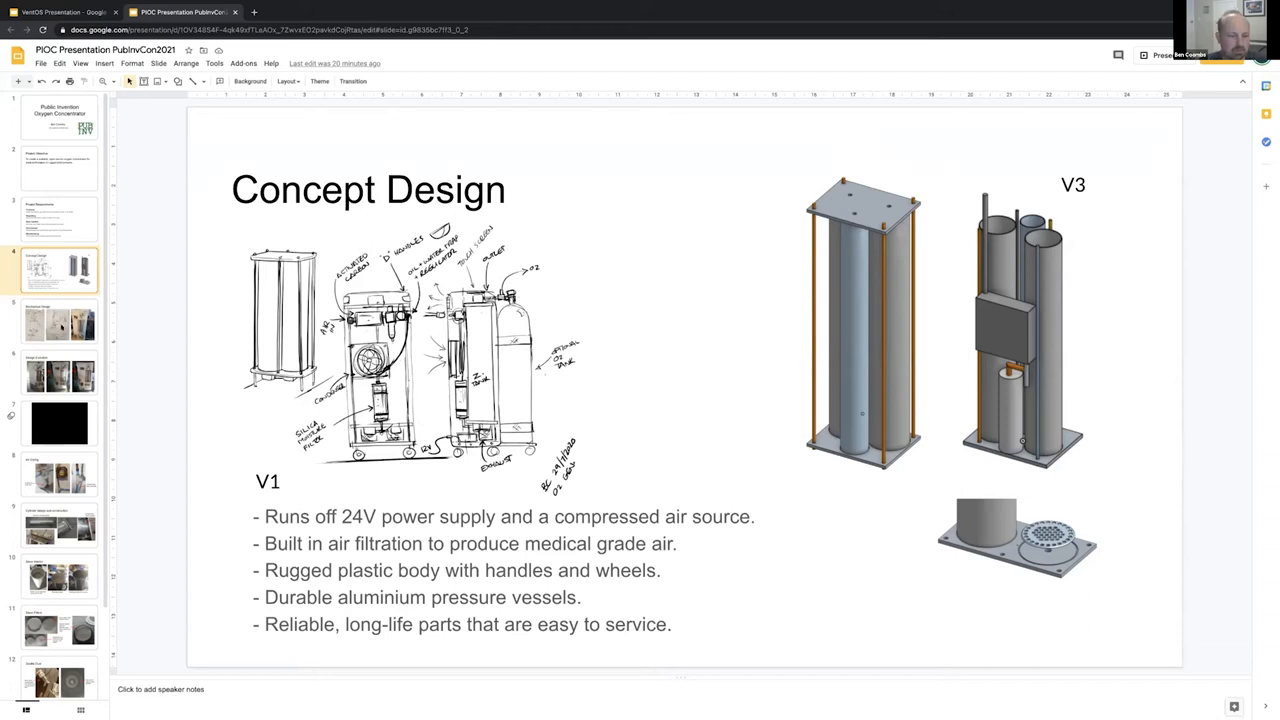
{"action": "left_click", "coordinate": [59, 322]}
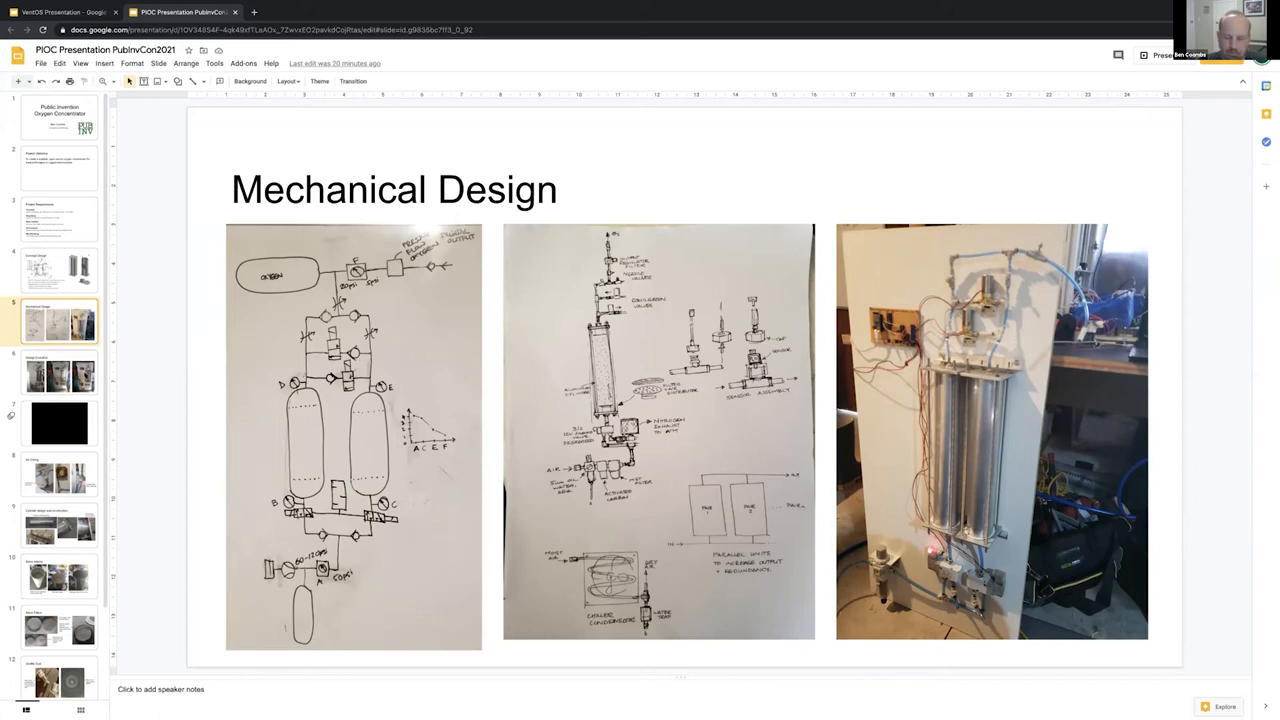
Show slide 7, the black slide with the embedded prototype video.
{"action": "left_click", "coordinate": [58, 372]}
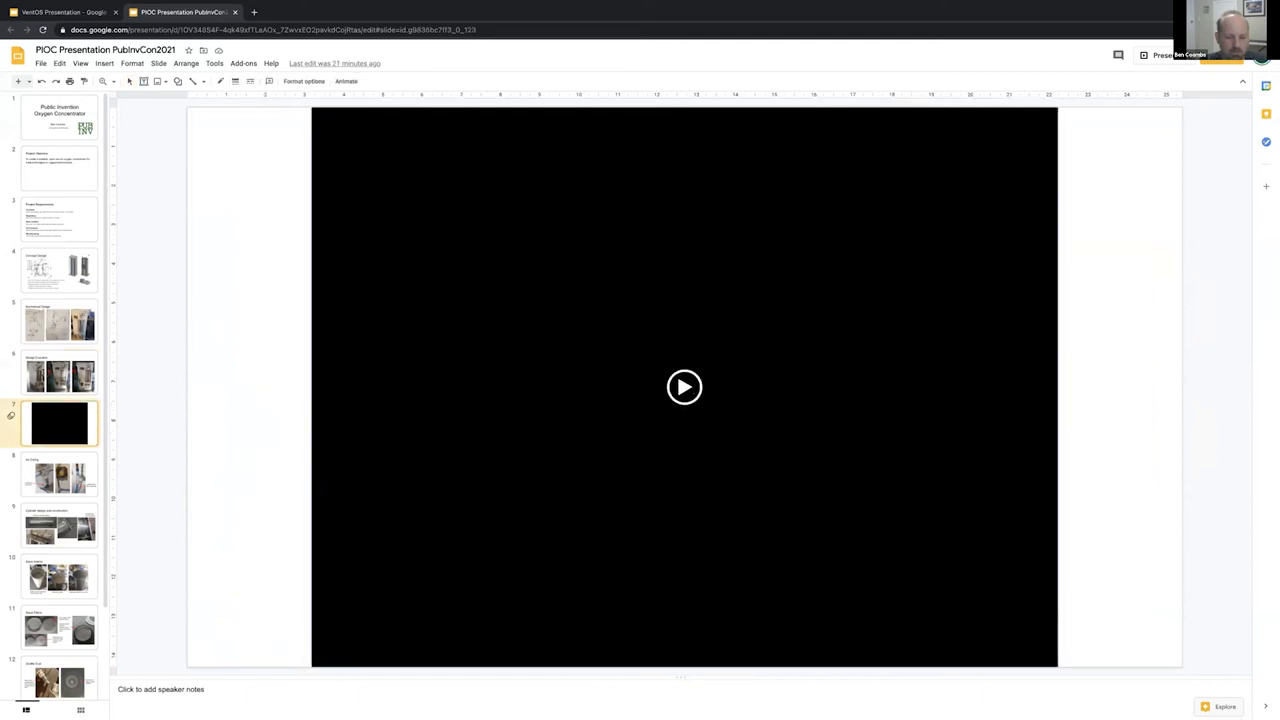
Play the embedded prototype video and pause it at 0:27 of 0:32.
{"action": "left_click", "coordinate": [684, 387]}
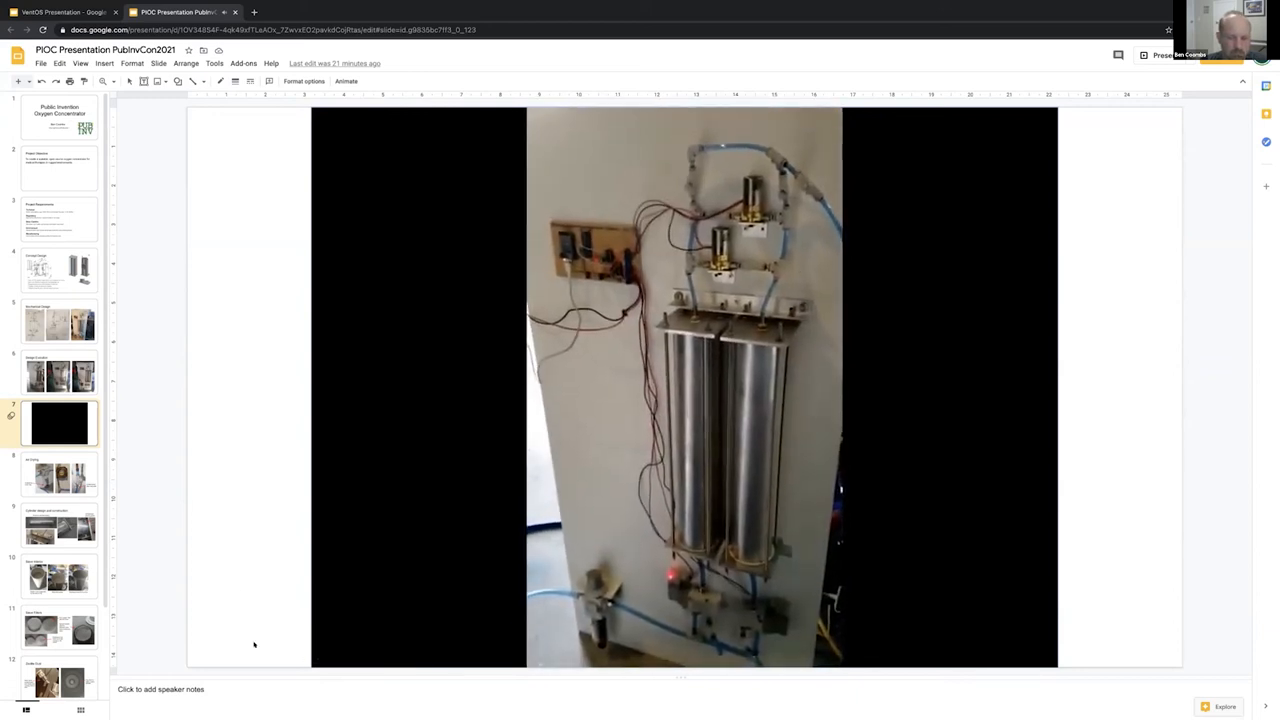
{"action": "left_click", "coordinate": [683, 385]}
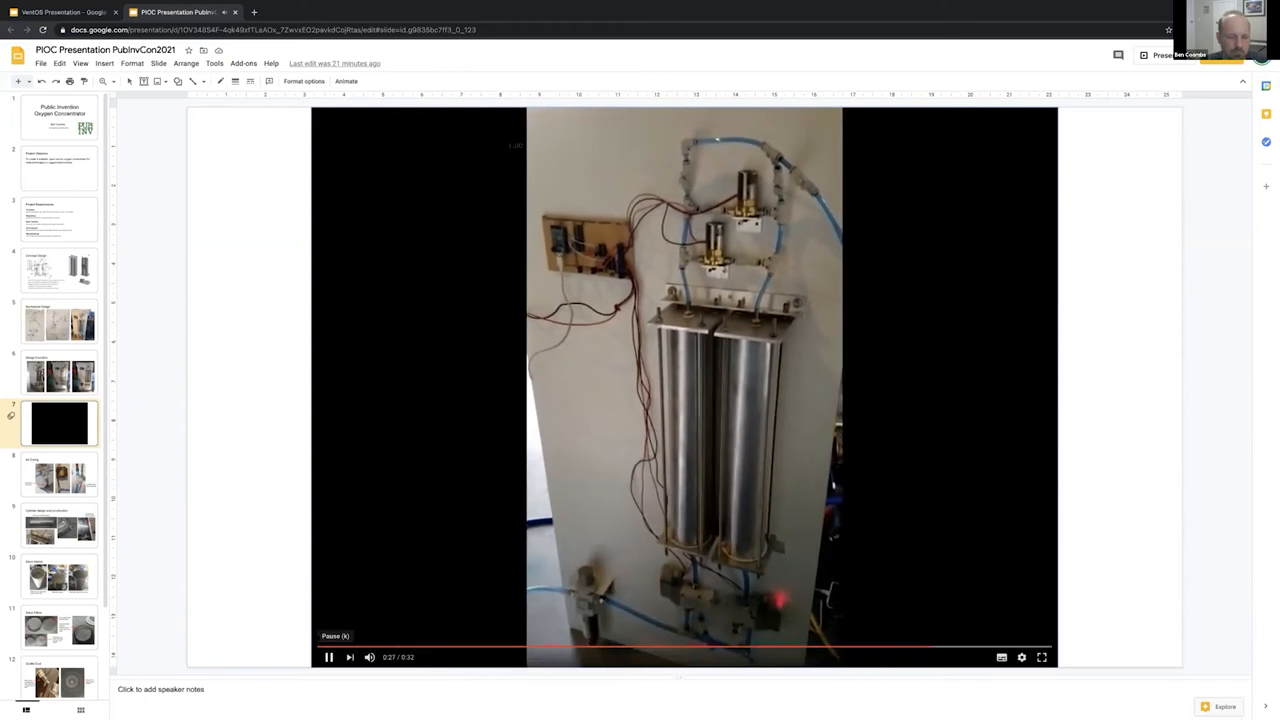
{"action": "left_click", "coordinate": [328, 657]}
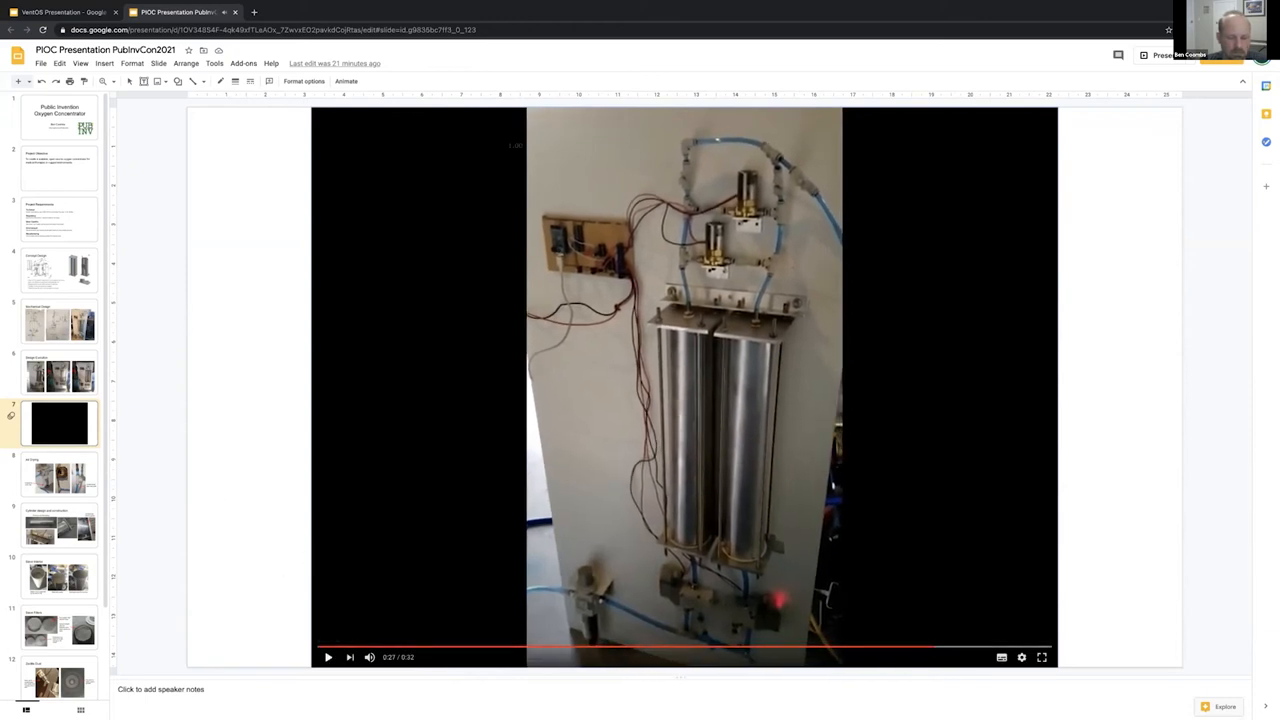
Present the 'Air Drying' slide, then advance to 'Cylinder design and construction'.
{"action": "left_click", "coordinate": [59, 475]}
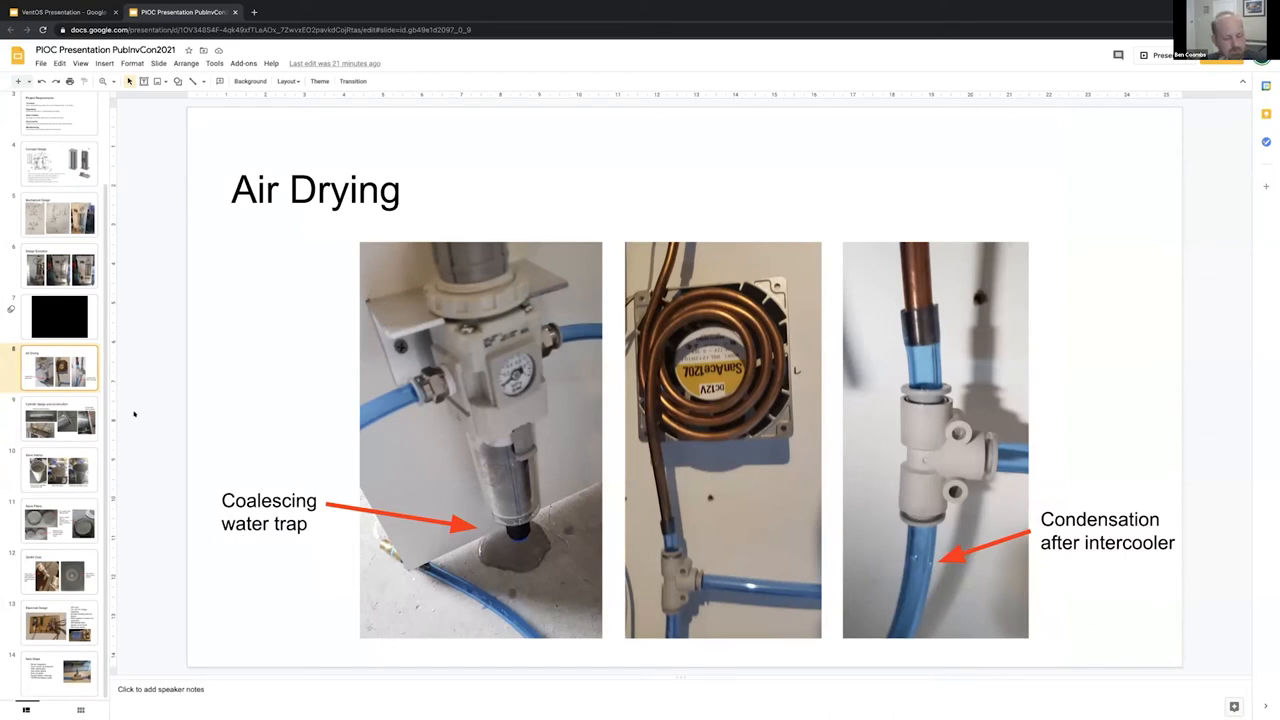
{"action": "mouse_move", "coordinate": [120, 415]}
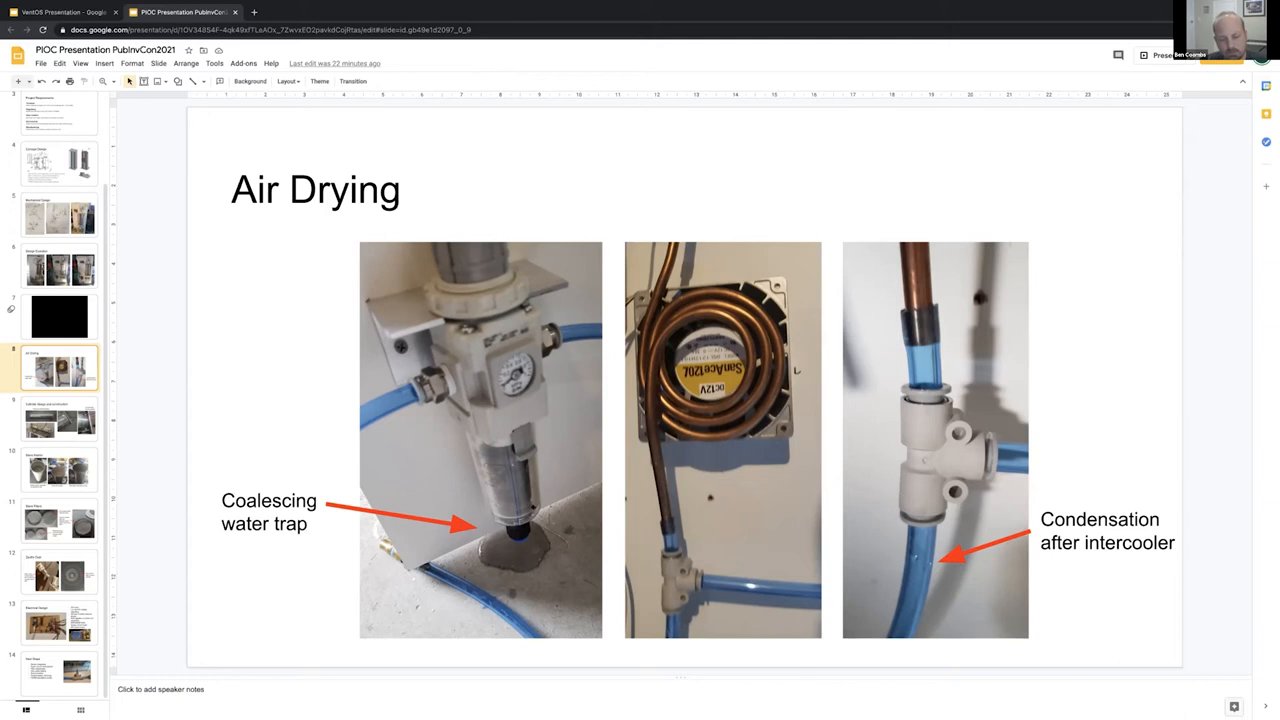
{"action": "mouse_move", "coordinate": [536, 509]}
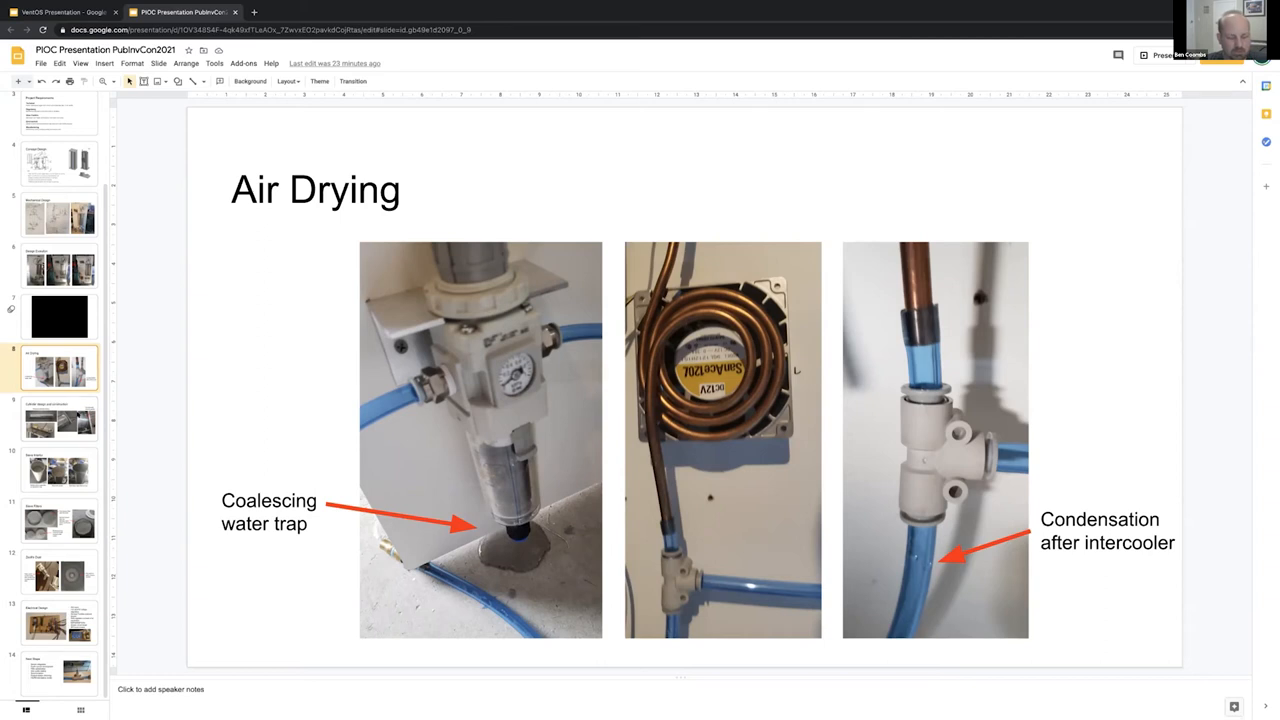
{"action": "left_click", "coordinate": [59, 418]}
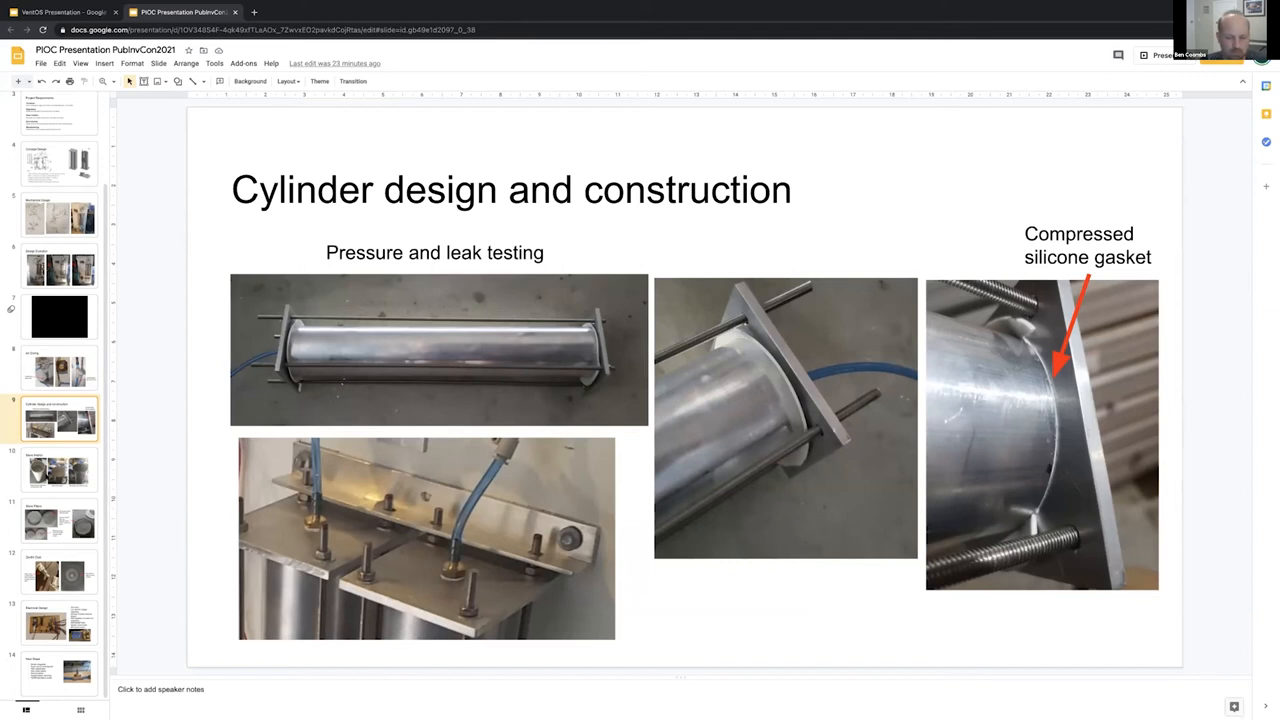
Show slide 10, 'Sieve Interior', with zeolite-filled cylinder and foam filter photos.
{"action": "left_click", "coordinate": [59, 471]}
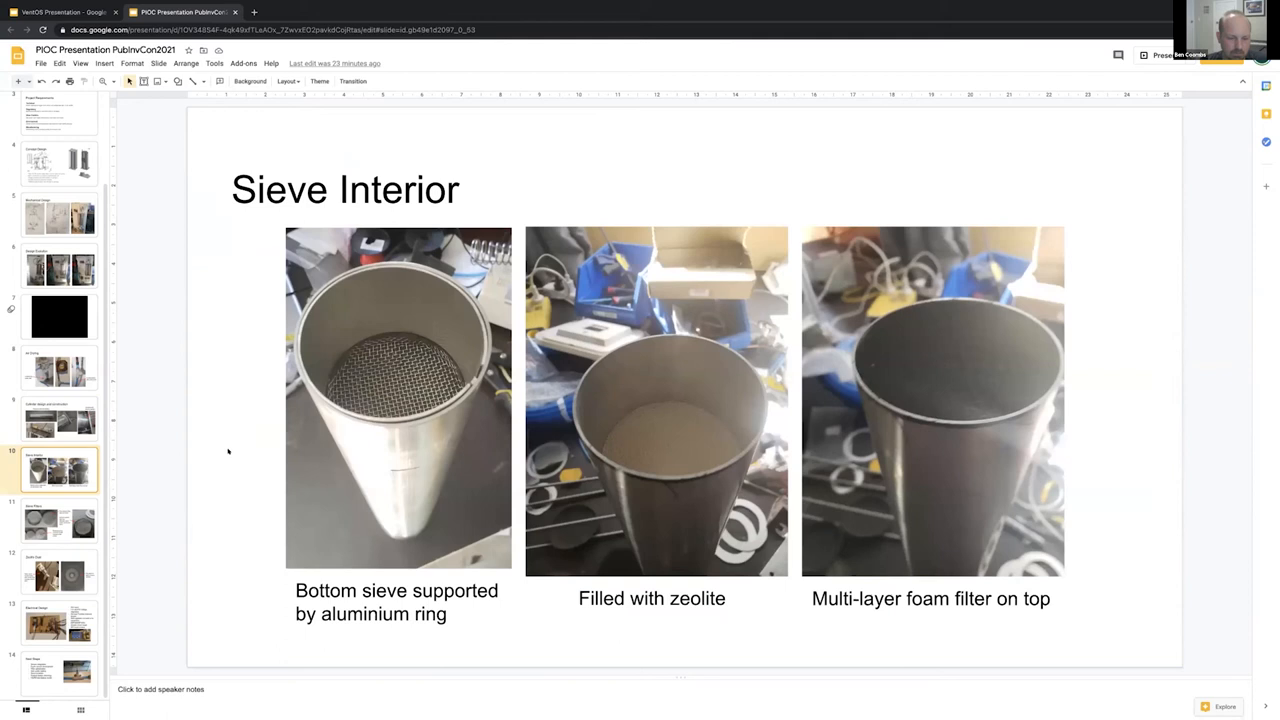
{"action": "mouse_move", "coordinate": [403, 478]}
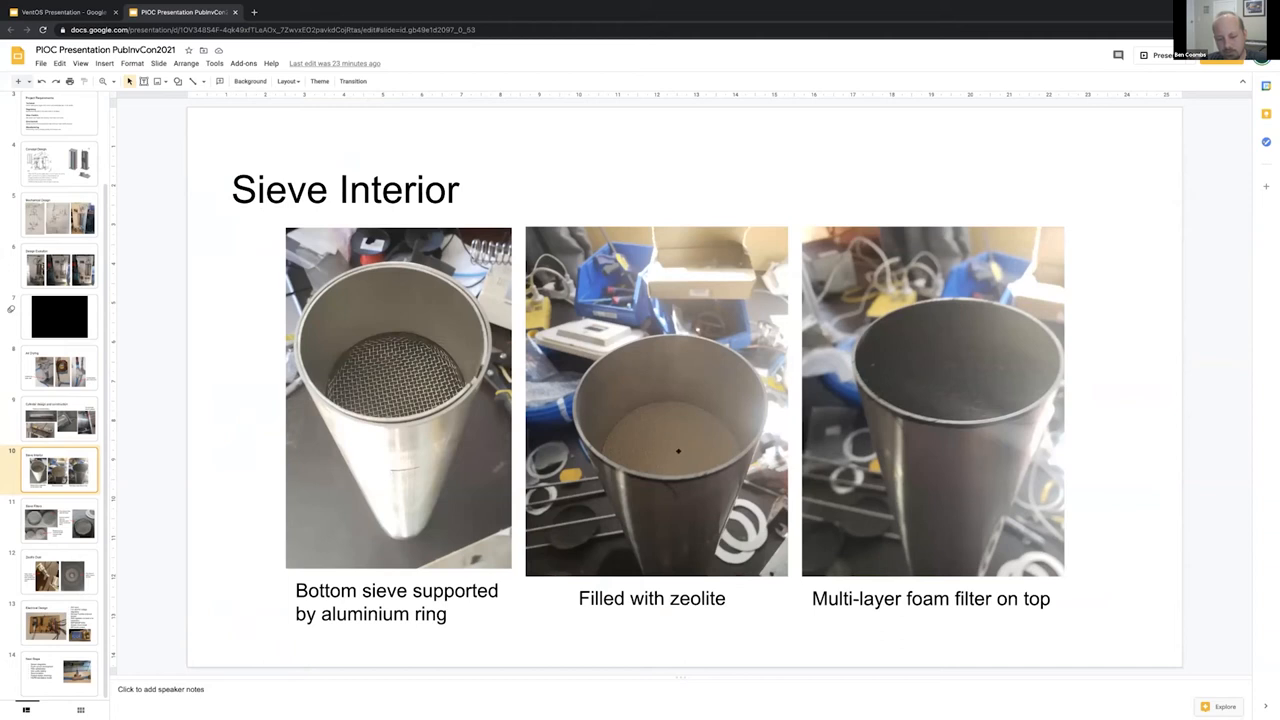
{"action": "mouse_move", "coordinate": [678, 447]}
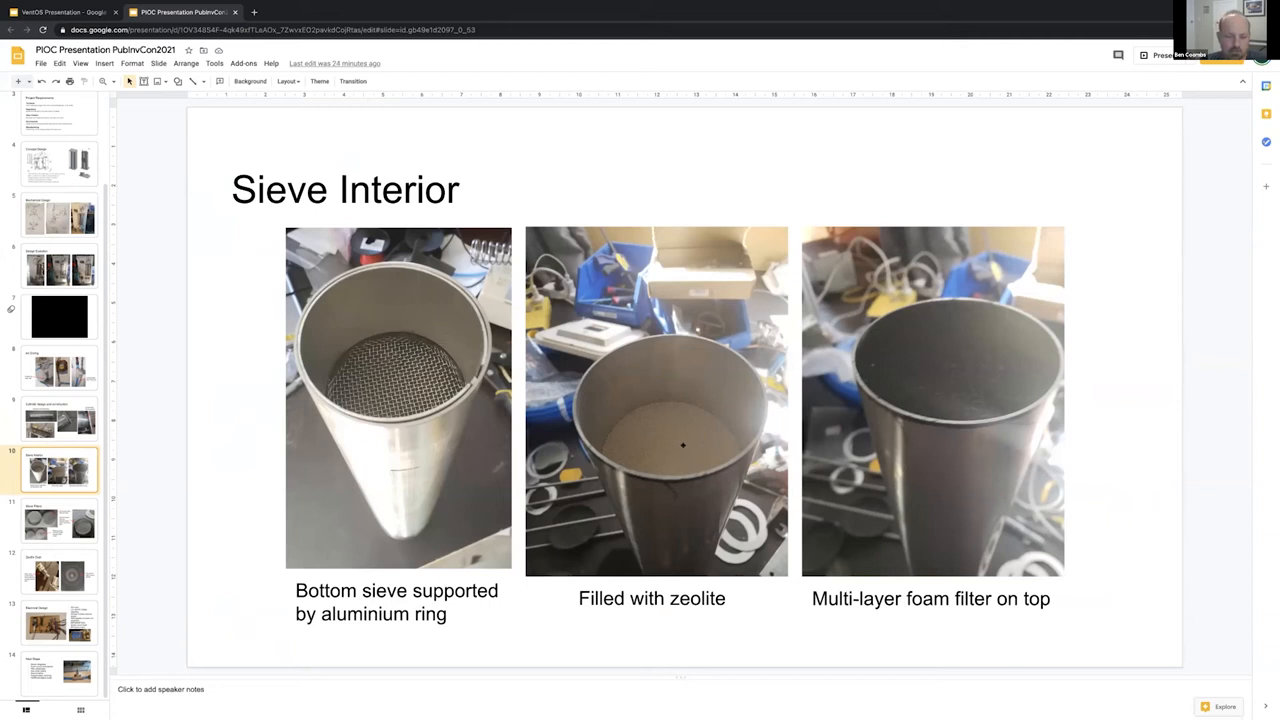
{"action": "mouse_move", "coordinate": [685, 451]}
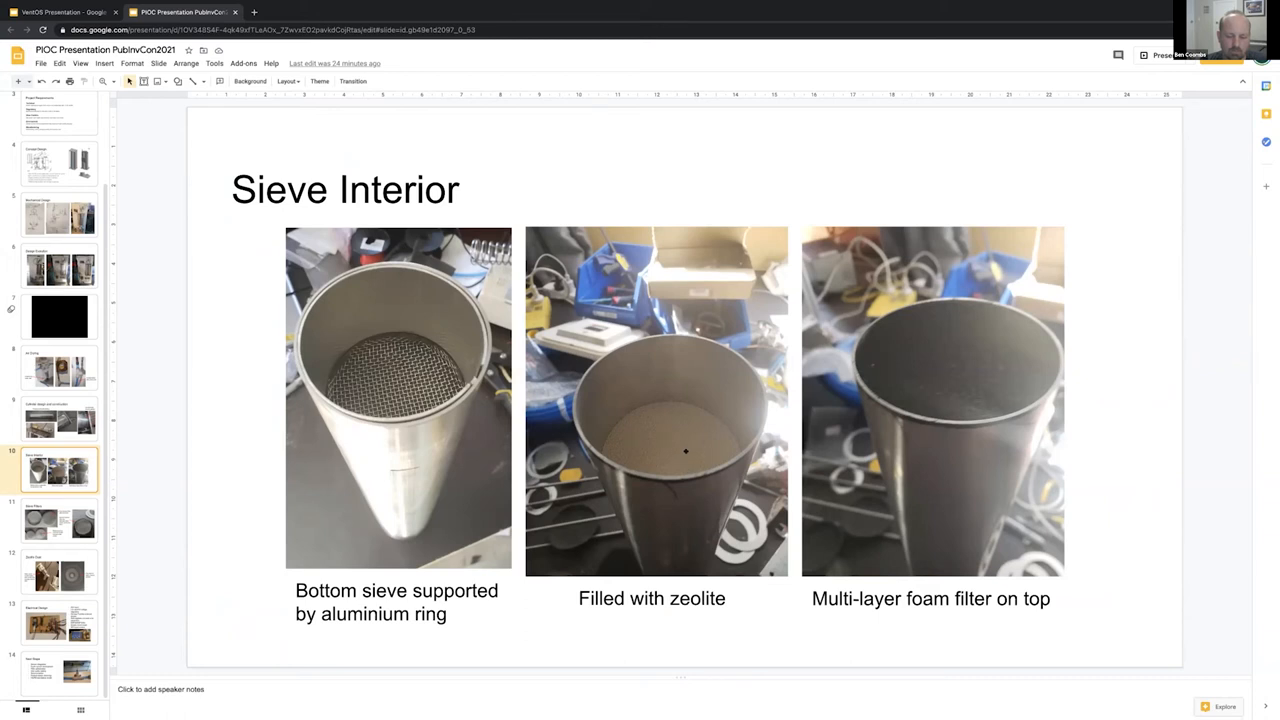
{"action": "mouse_move", "coordinate": [703, 371]}
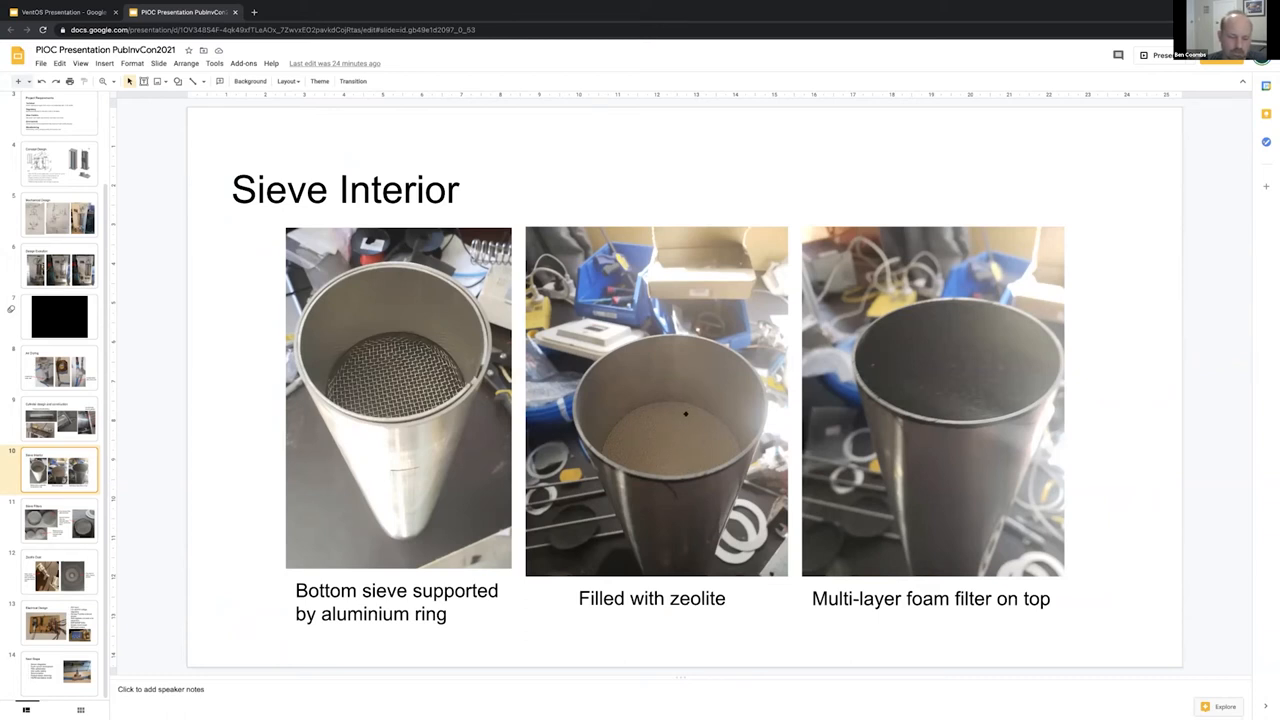
{"action": "mouse_move", "coordinate": [644, 430]}
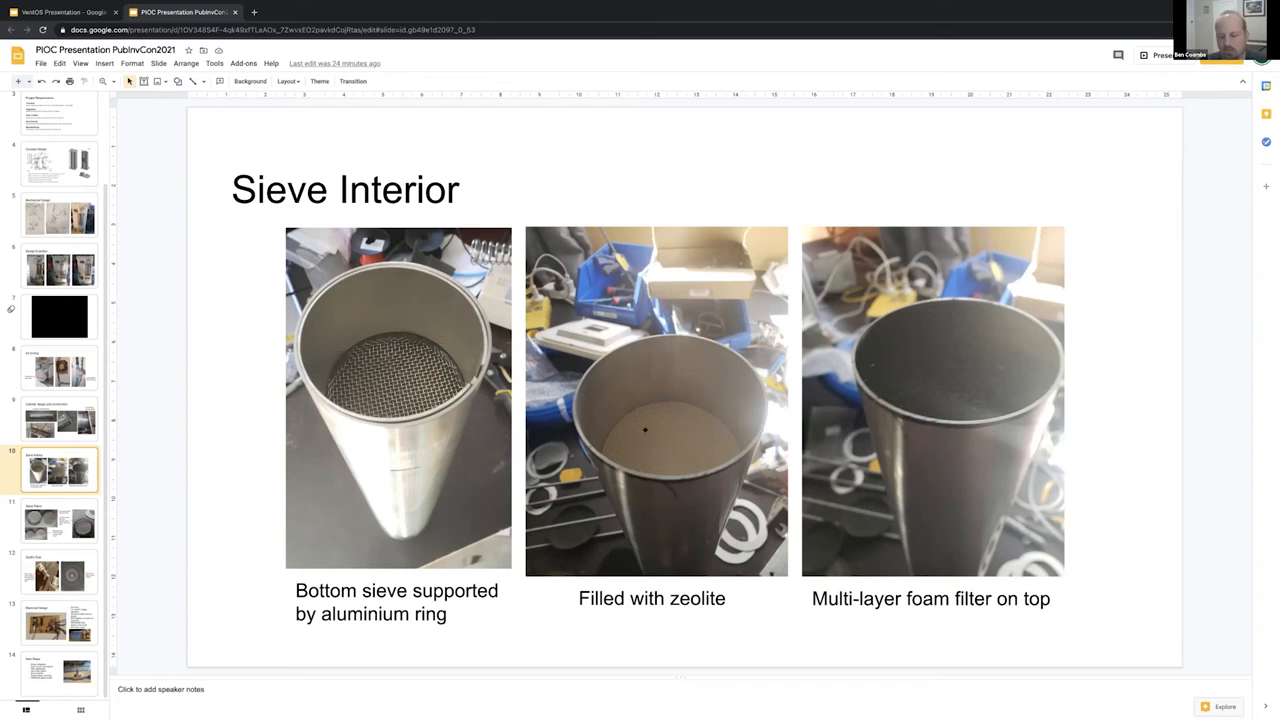
{"action": "mouse_move", "coordinate": [711, 438]}
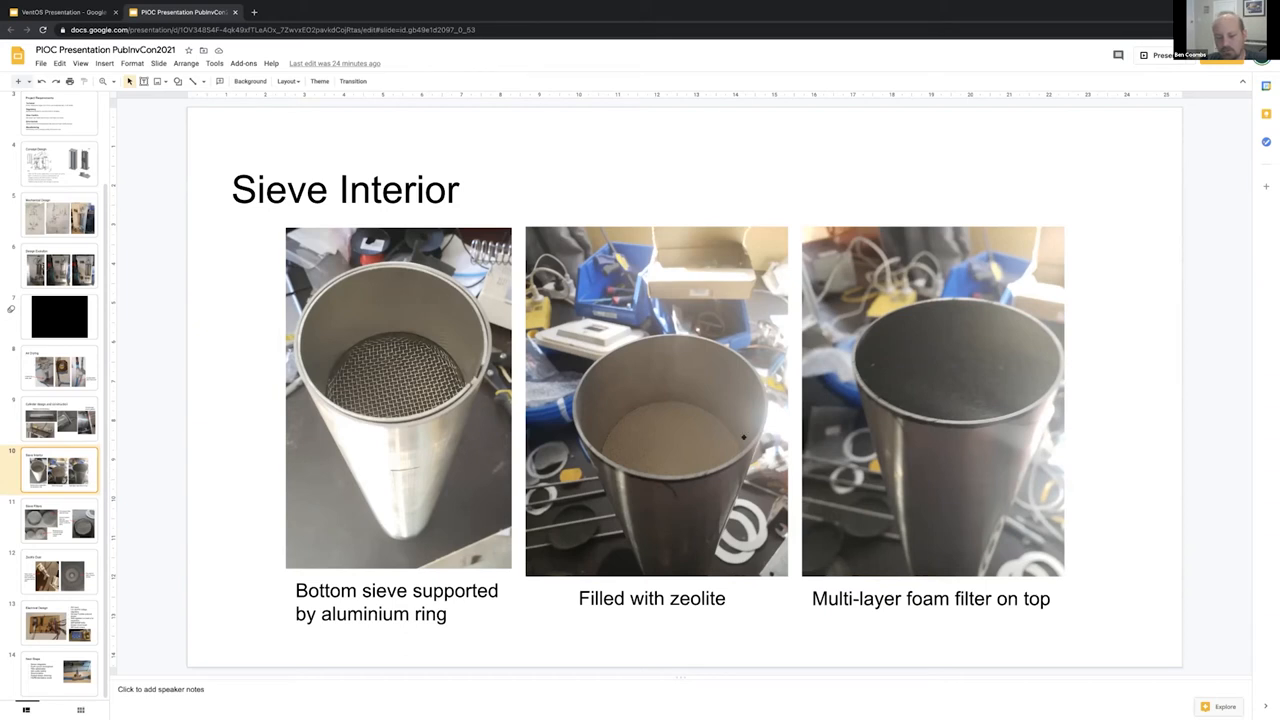
{"action": "mouse_move", "coordinate": [685, 483]}
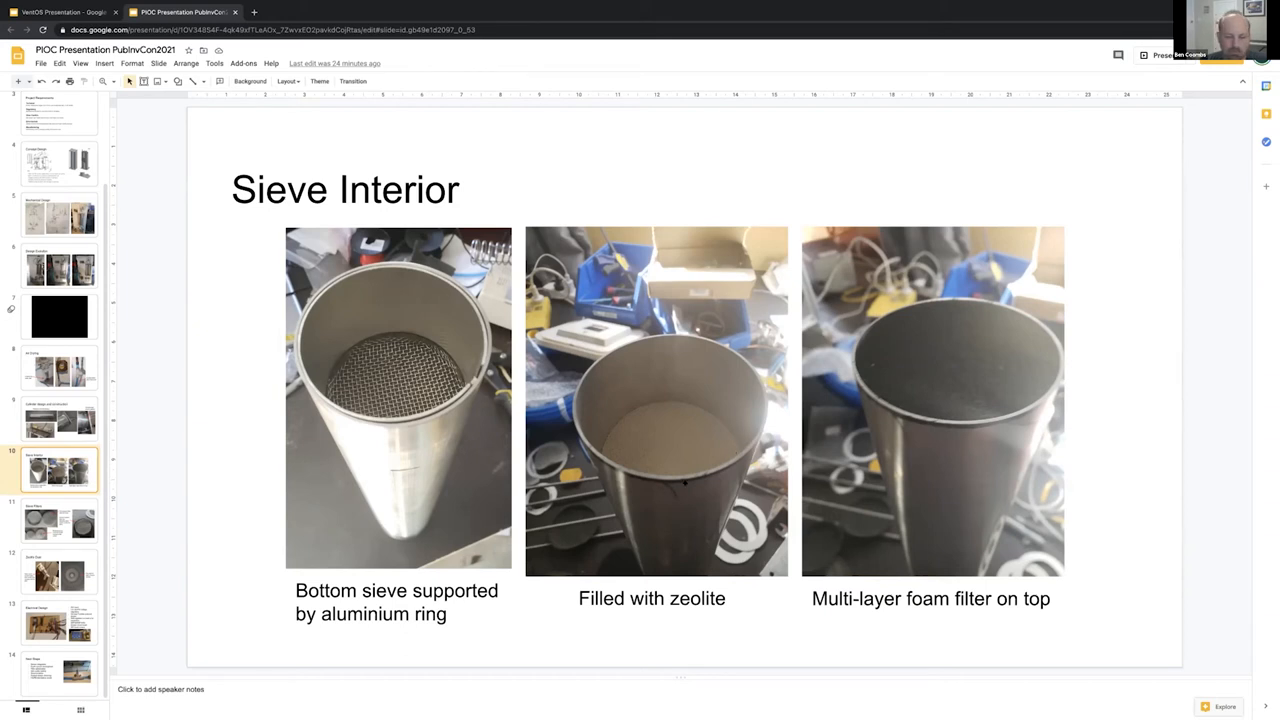
{"action": "mouse_move", "coordinate": [781, 451]}
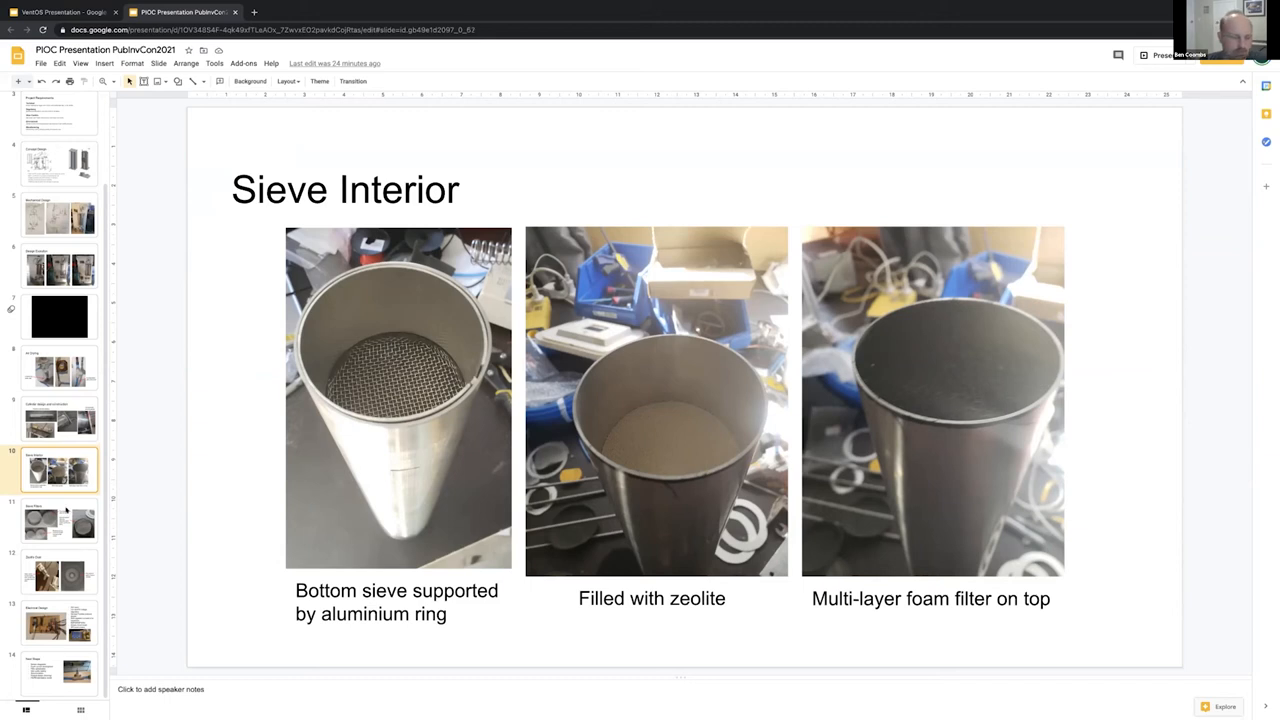
Show slide 11, 'Sieve Filters', comparing first- and second-version filters.
{"action": "left_click", "coordinate": [58, 520]}
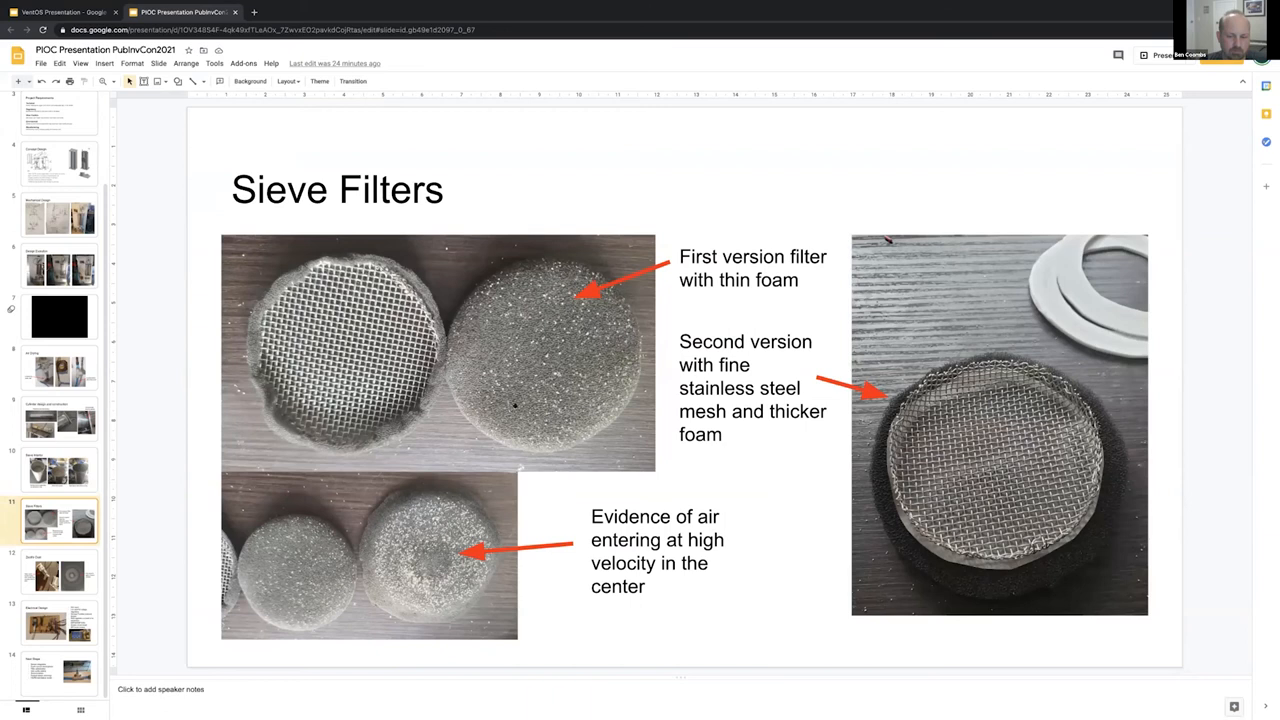
{"action": "mouse_move", "coordinate": [450, 510]}
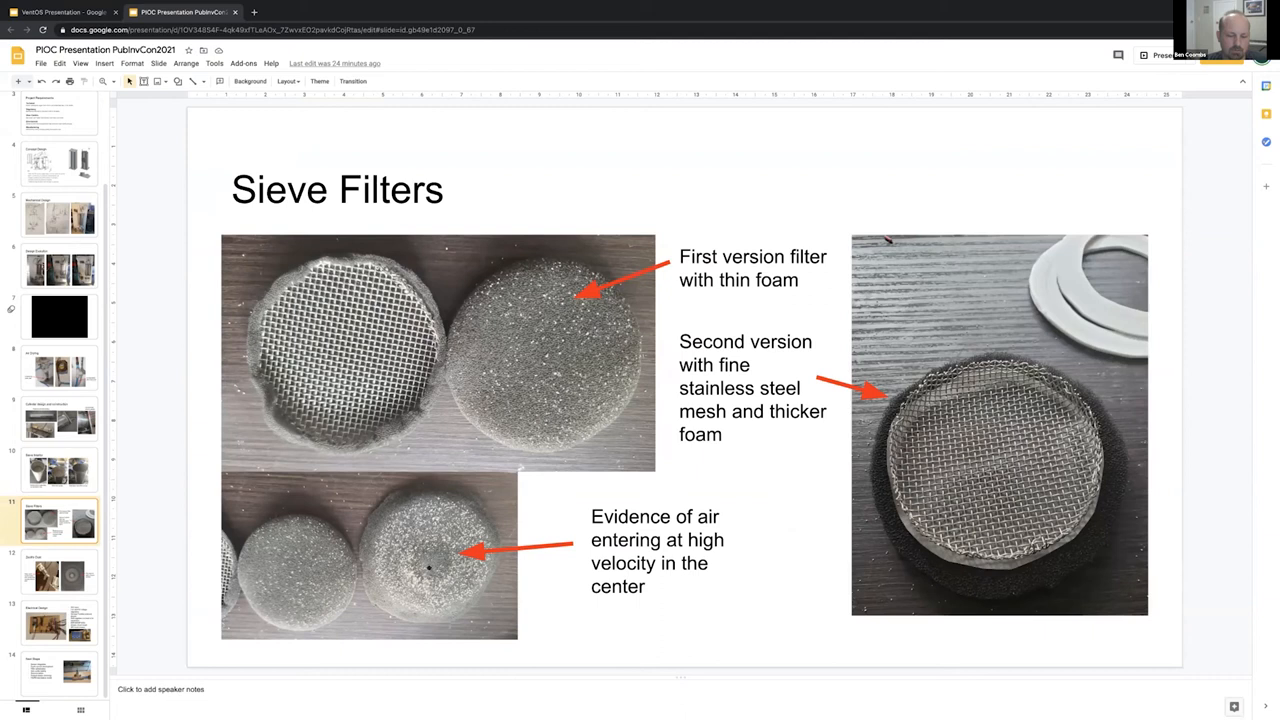
{"action": "mouse_move", "coordinate": [721, 485]}
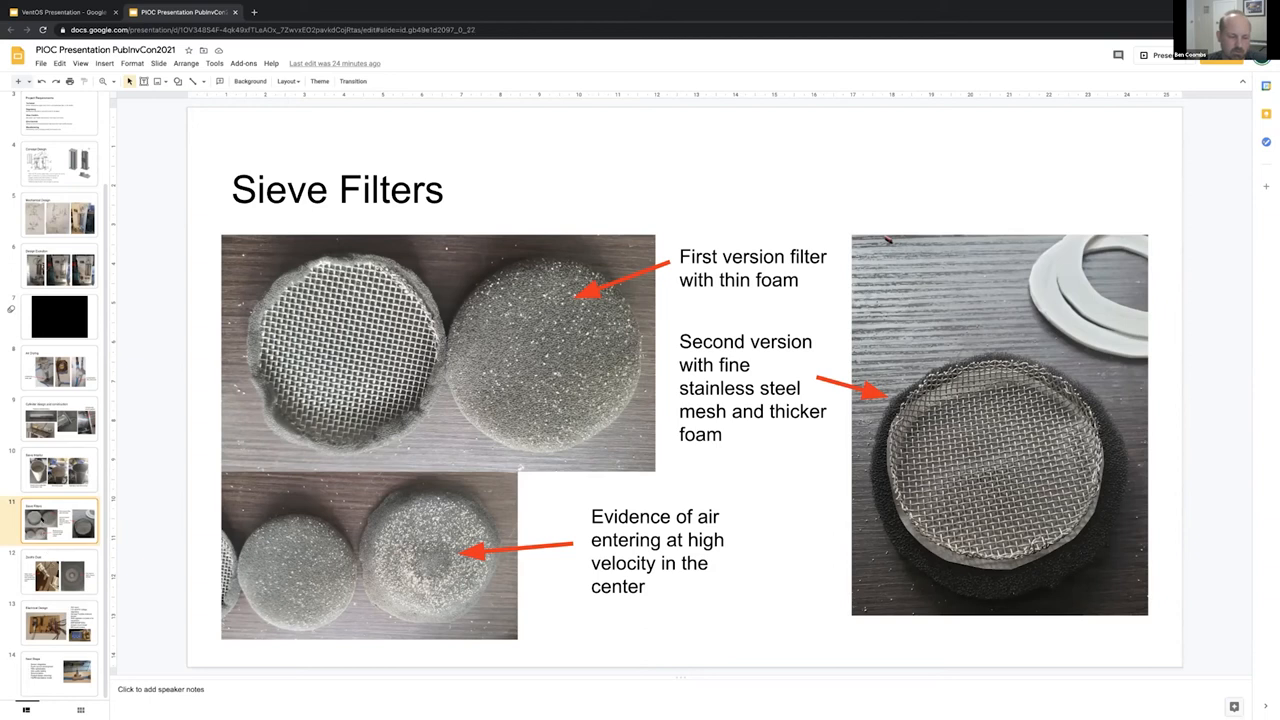
Show slide 12, 'Zeolite Dust', with the contaminated valve spool photo.
{"action": "left_click", "coordinate": [59, 572]}
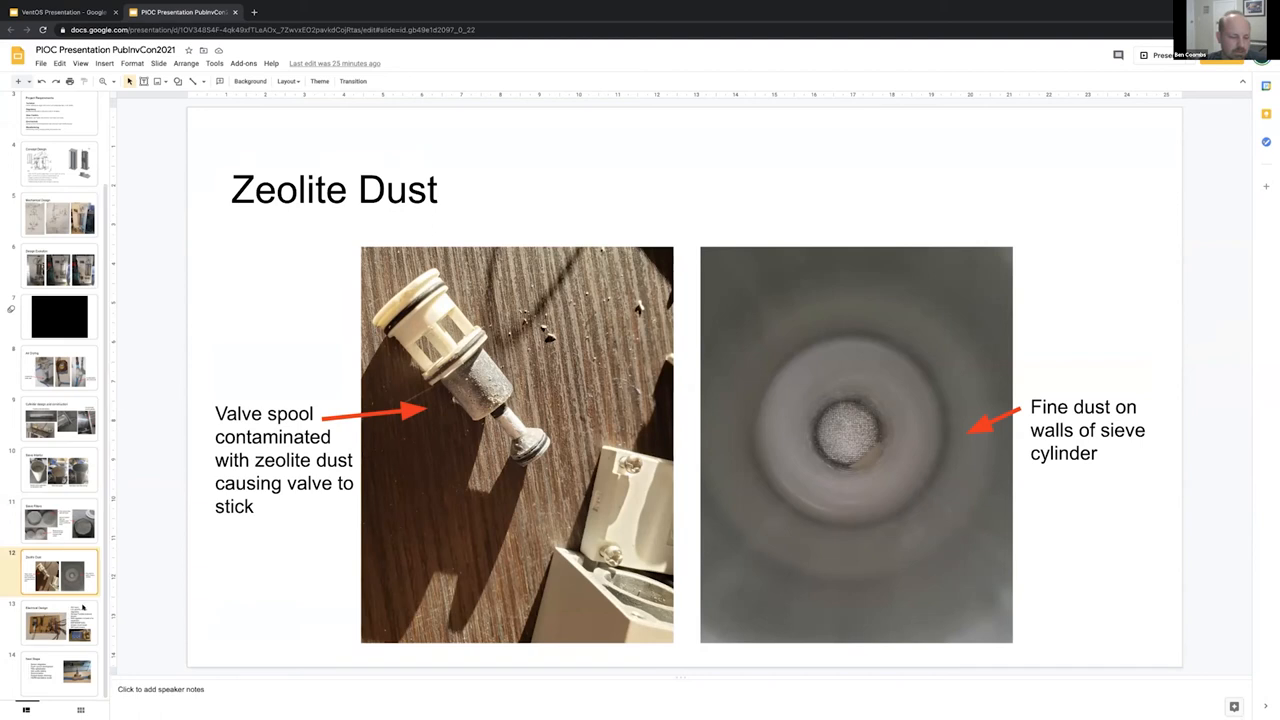
Open slide 13, 'Electrical Design', showing the circuit board photo and component list.
{"action": "left_click", "coordinate": [59, 623]}
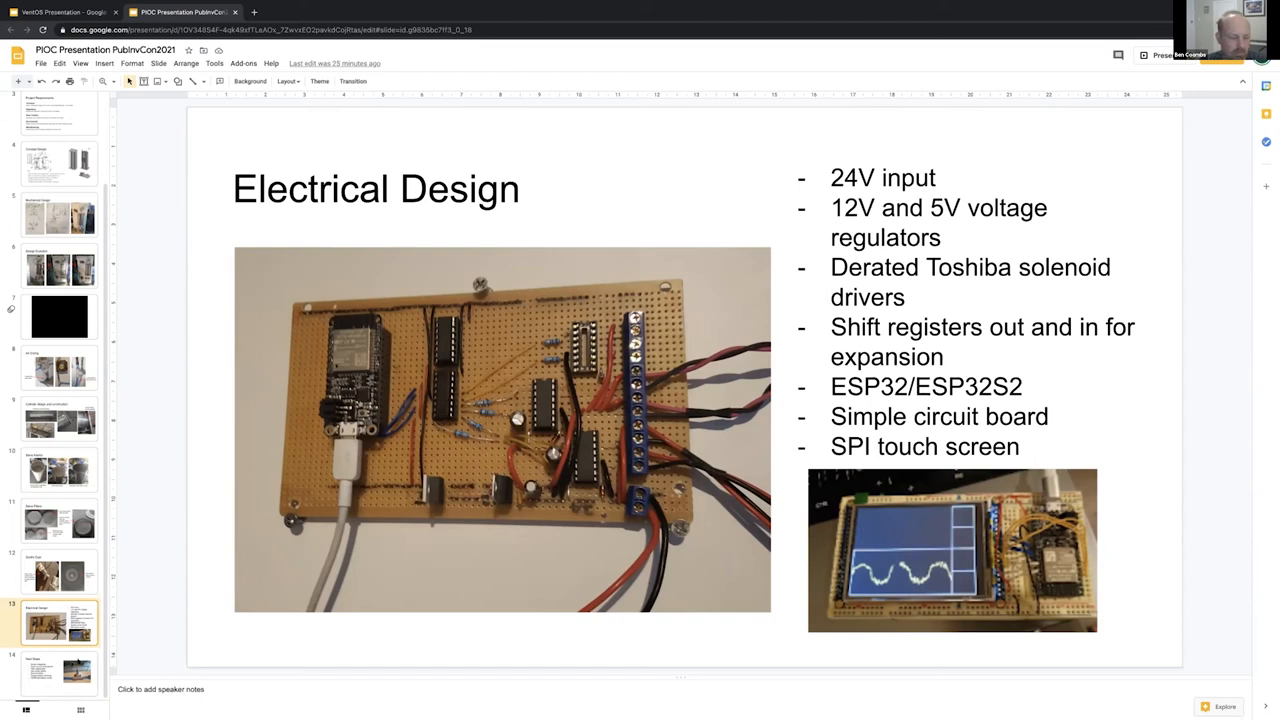
Open slide 14, 'Next Steps', listing sensor integration and filter optimization work.
{"action": "left_click", "coordinate": [59, 671]}
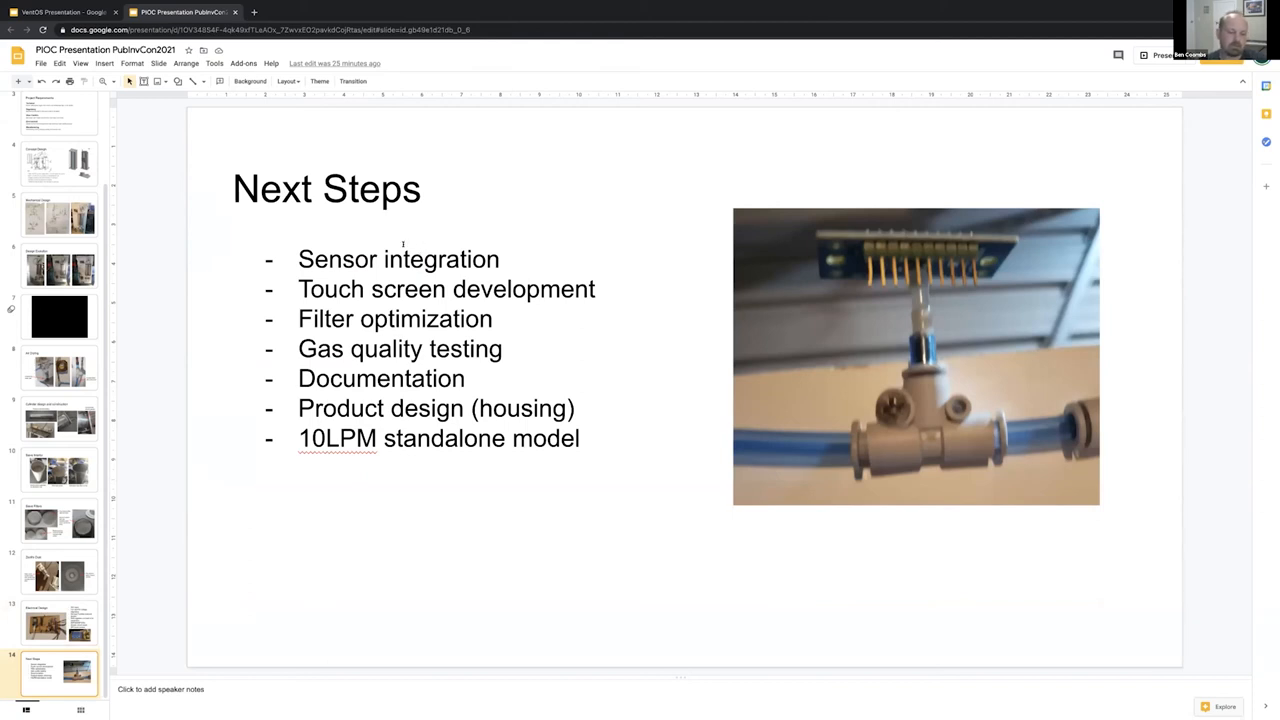
{"action": "mouse_move", "coordinate": [626, 325]}
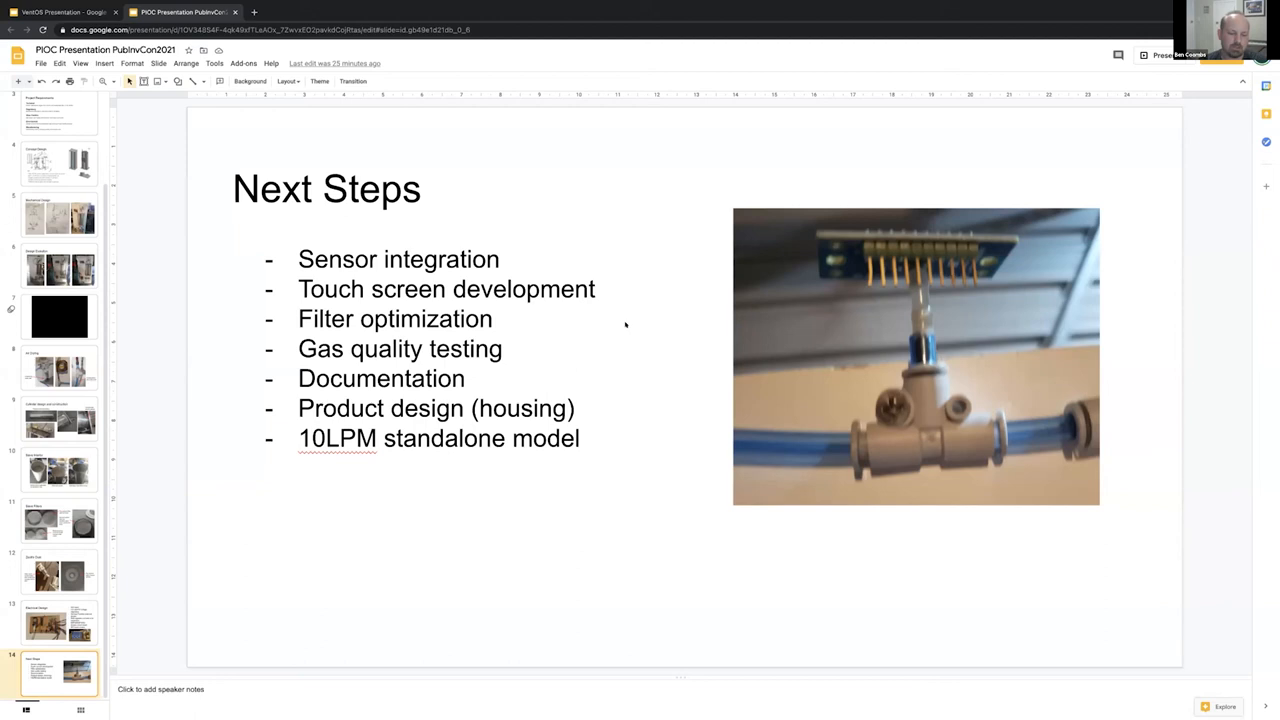
{"action": "mouse_move", "coordinate": [830, 412]}
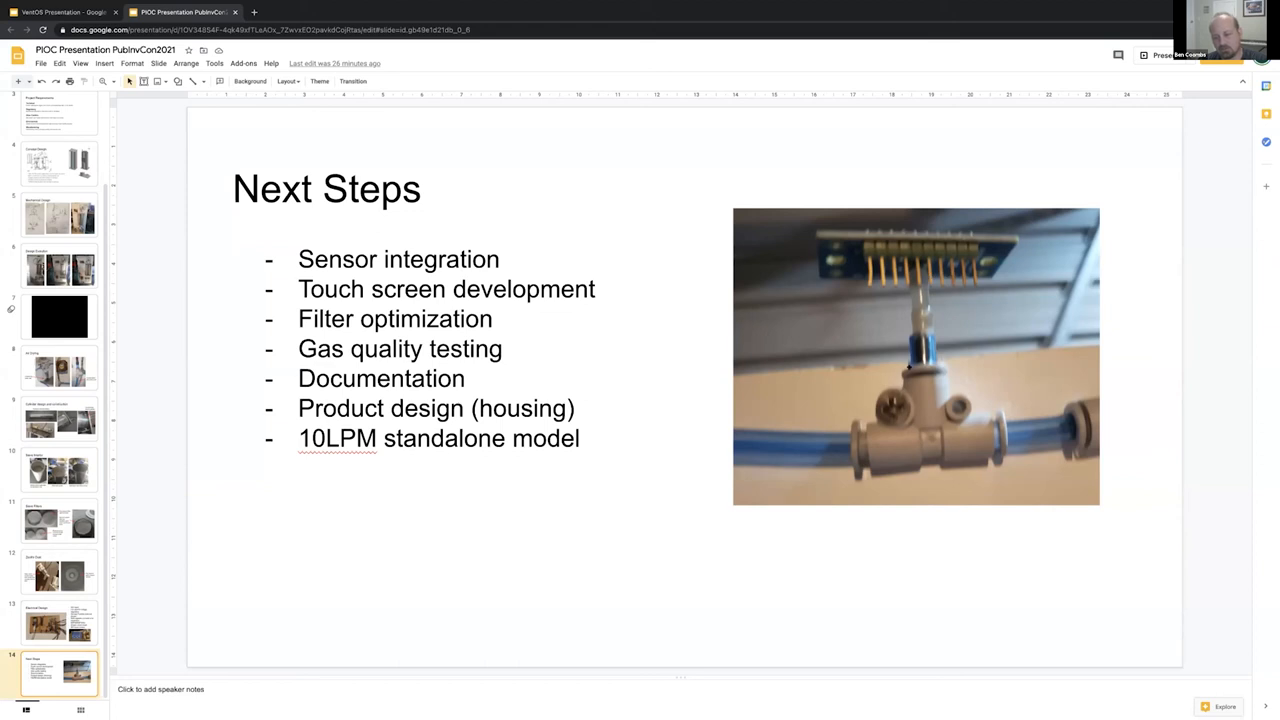
{"action": "mouse_move", "coordinate": [899, 366]}
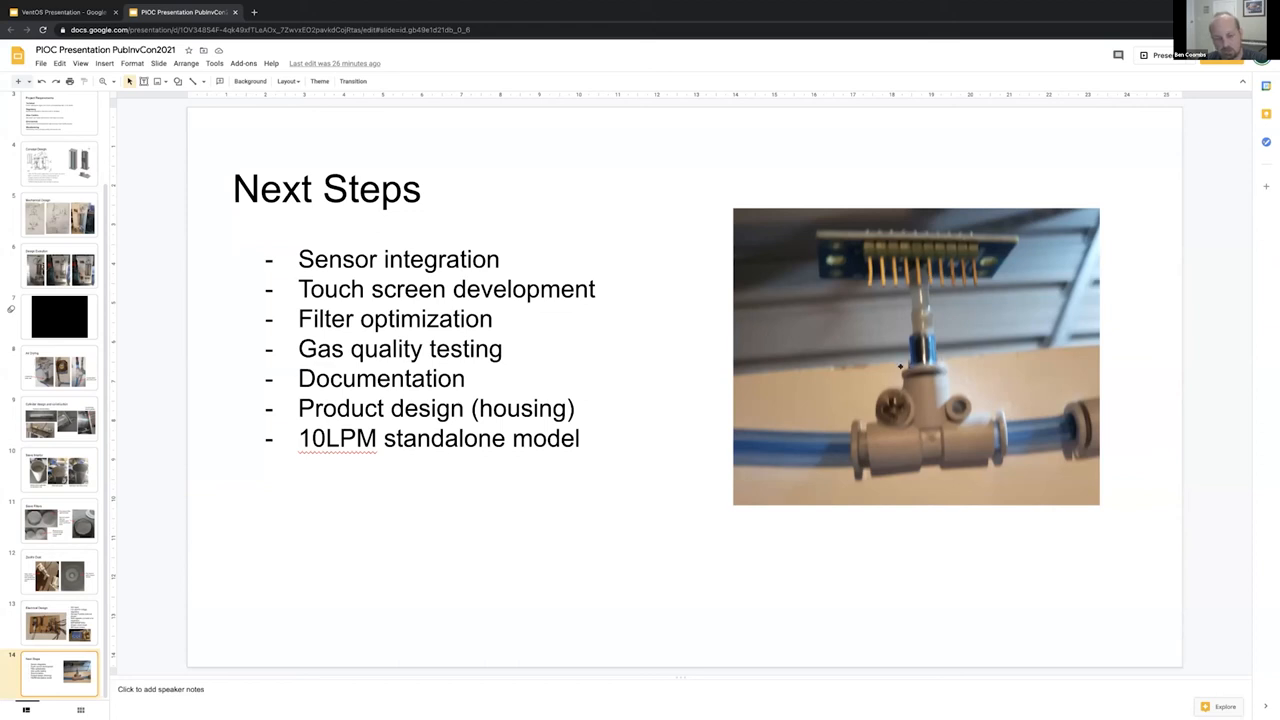
{"action": "mouse_move", "coordinate": [931, 397]}
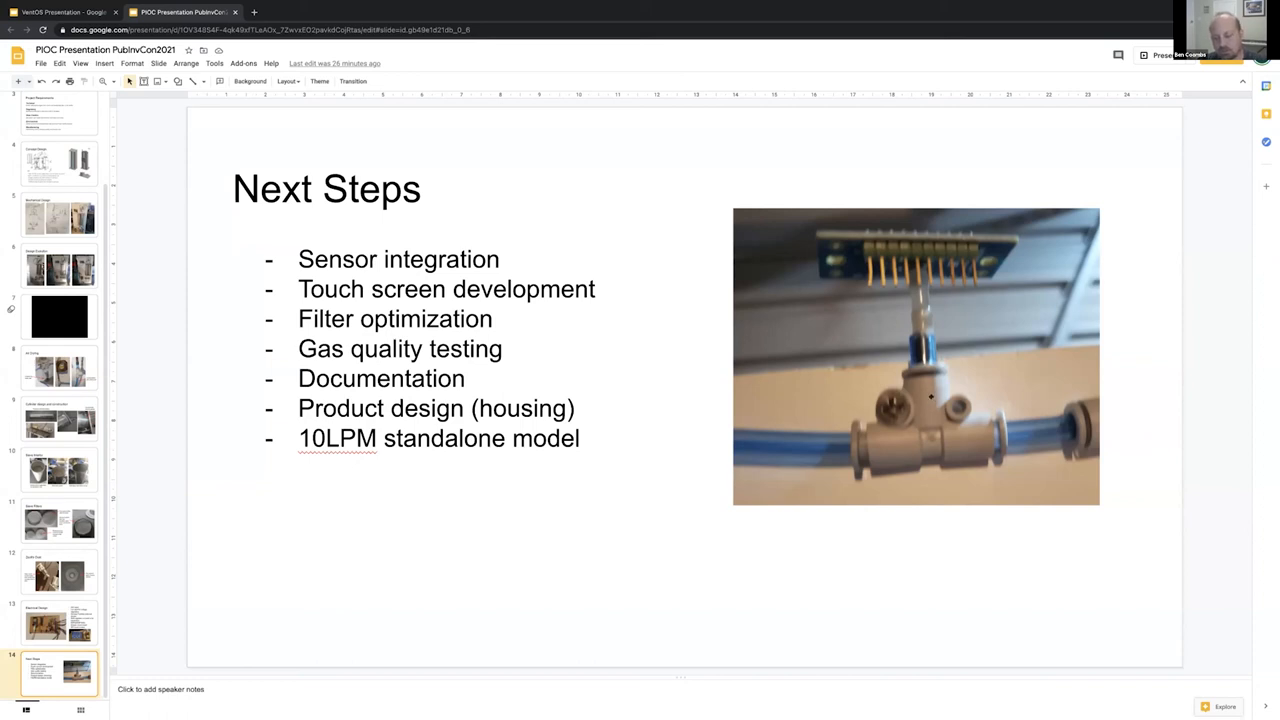
{"action": "mouse_move", "coordinate": [948, 421]}
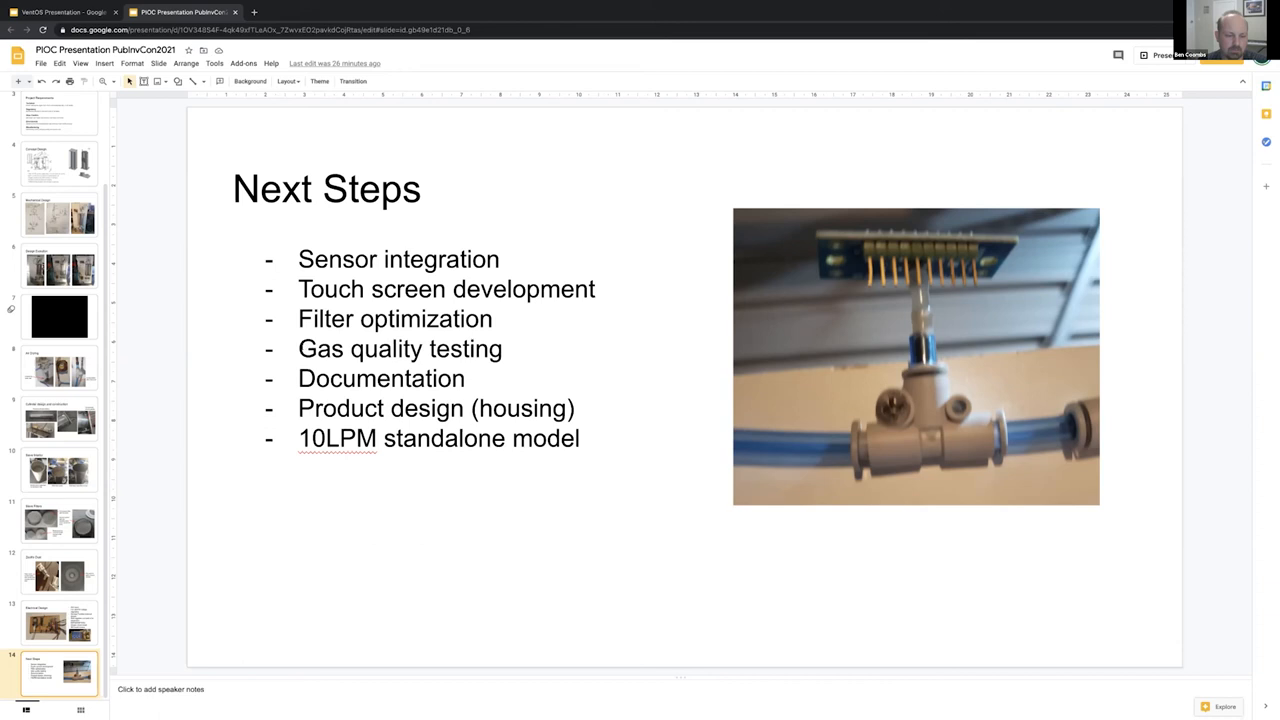
{"action": "left_click", "coordinate": [435, 345]}
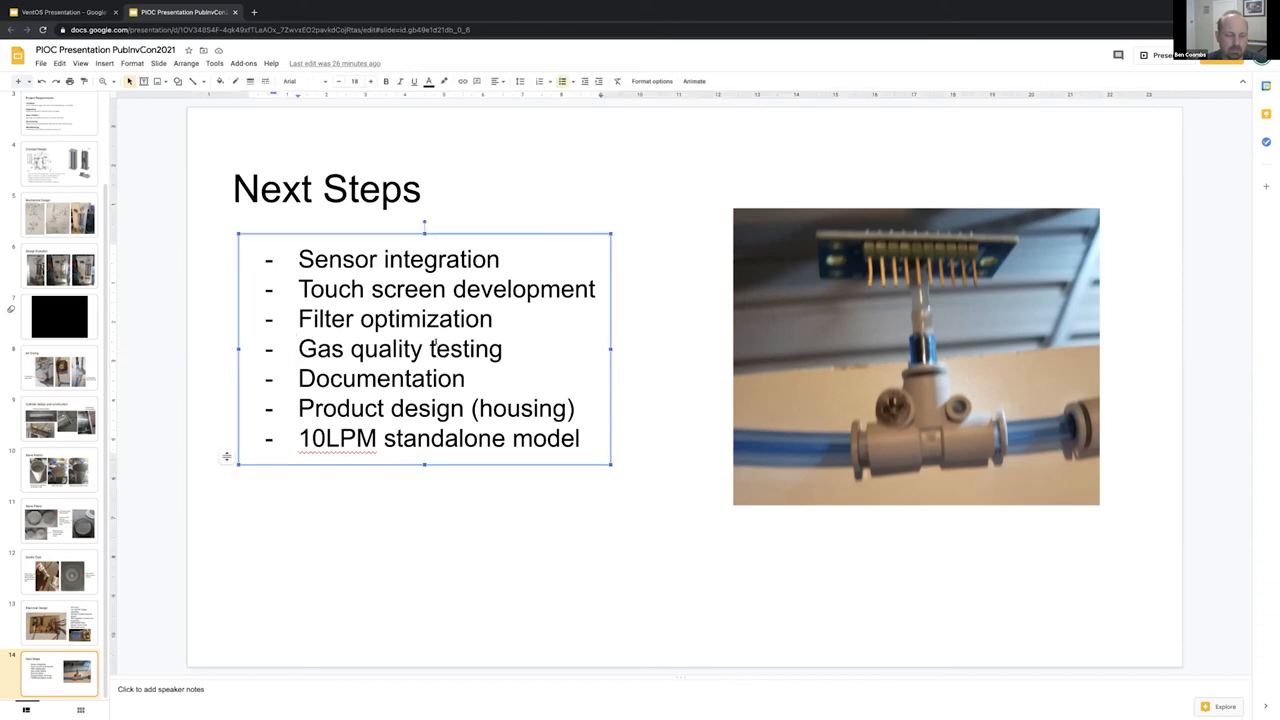
{"action": "mouse_move", "coordinate": [411, 525]}
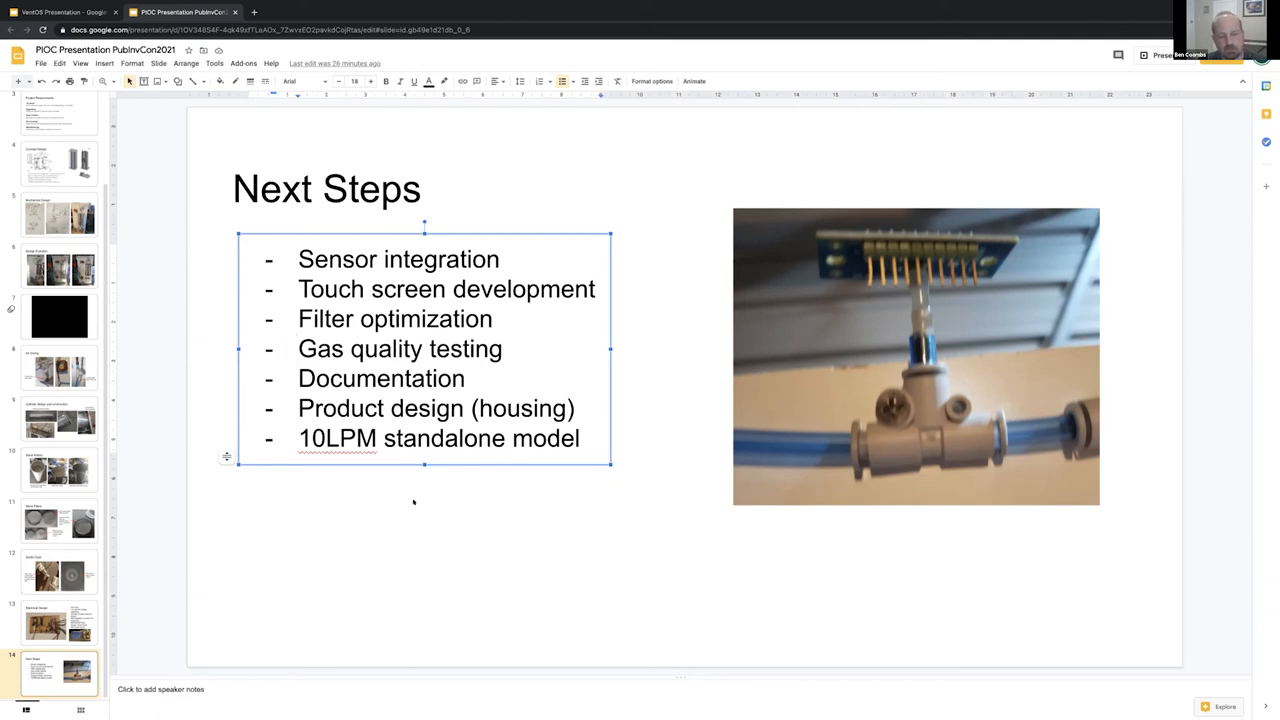
{"action": "mouse_move", "coordinate": [411, 515]}
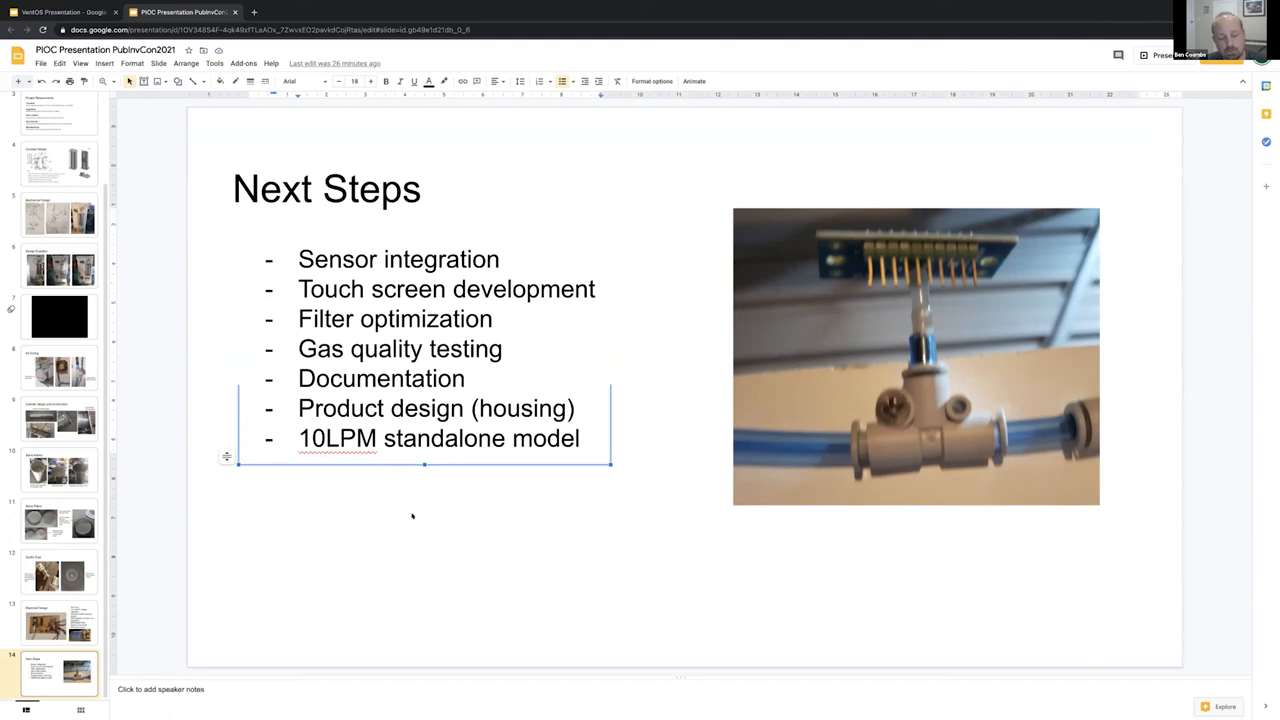
{"action": "left_click", "coordinate": [411, 516]}
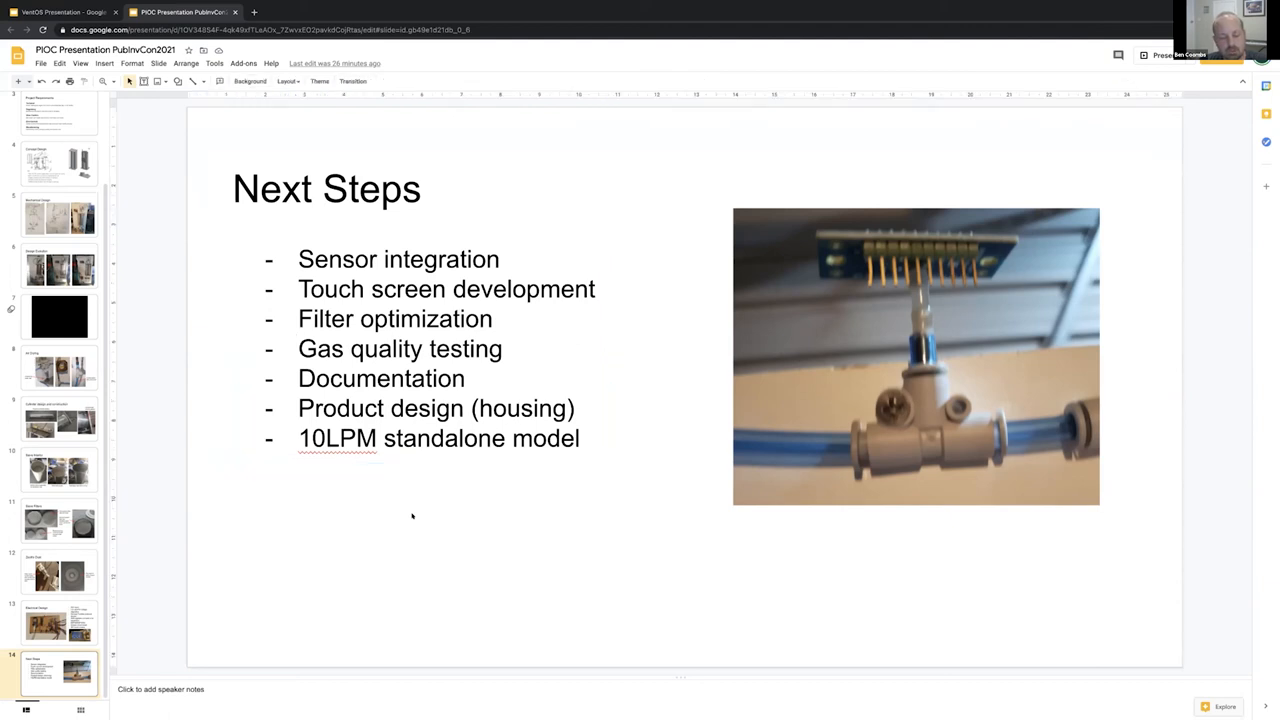
{"action": "mouse_move", "coordinate": [419, 397]}
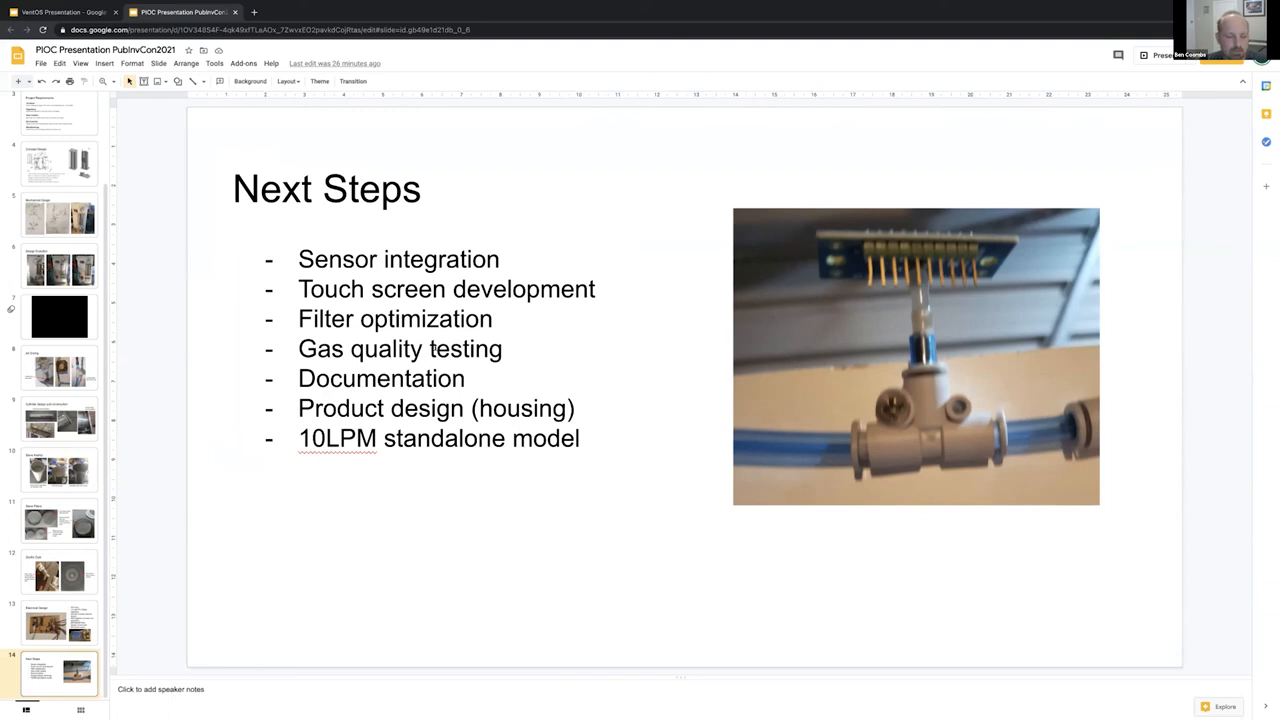
{"action": "mouse_move", "coordinate": [747, 542]}
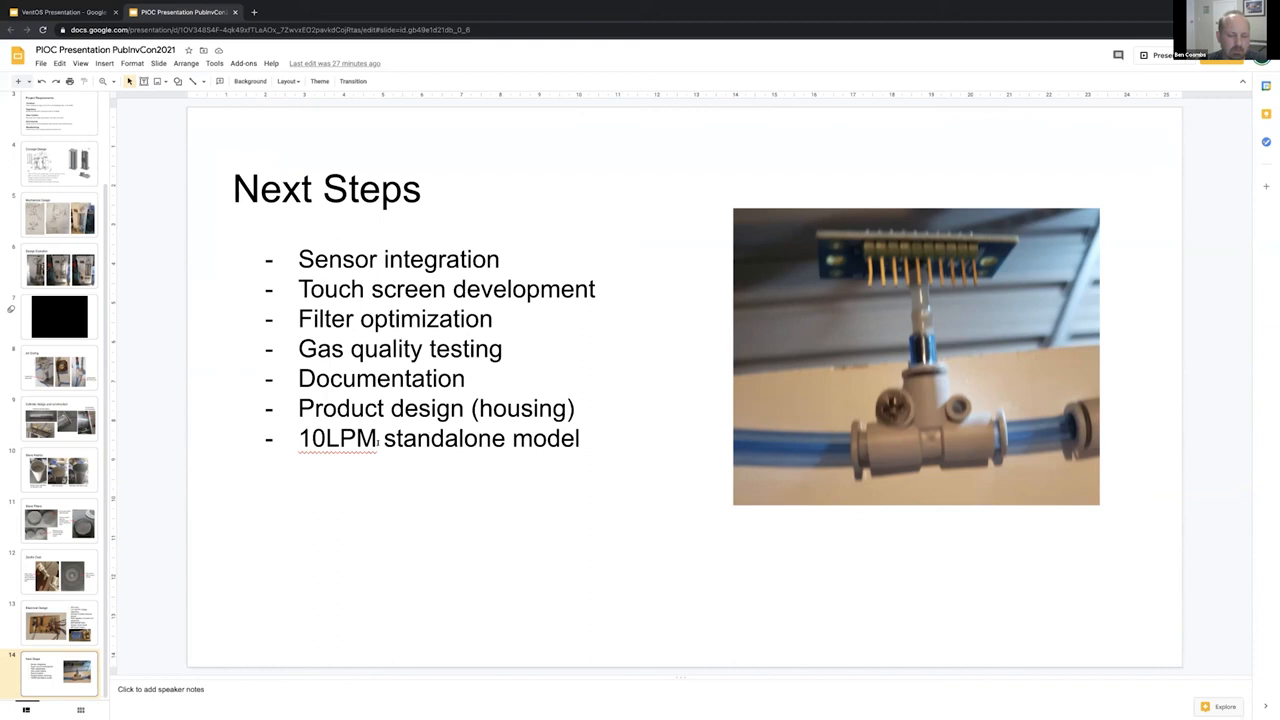
{"action": "mouse_move", "coordinate": [546, 475]}
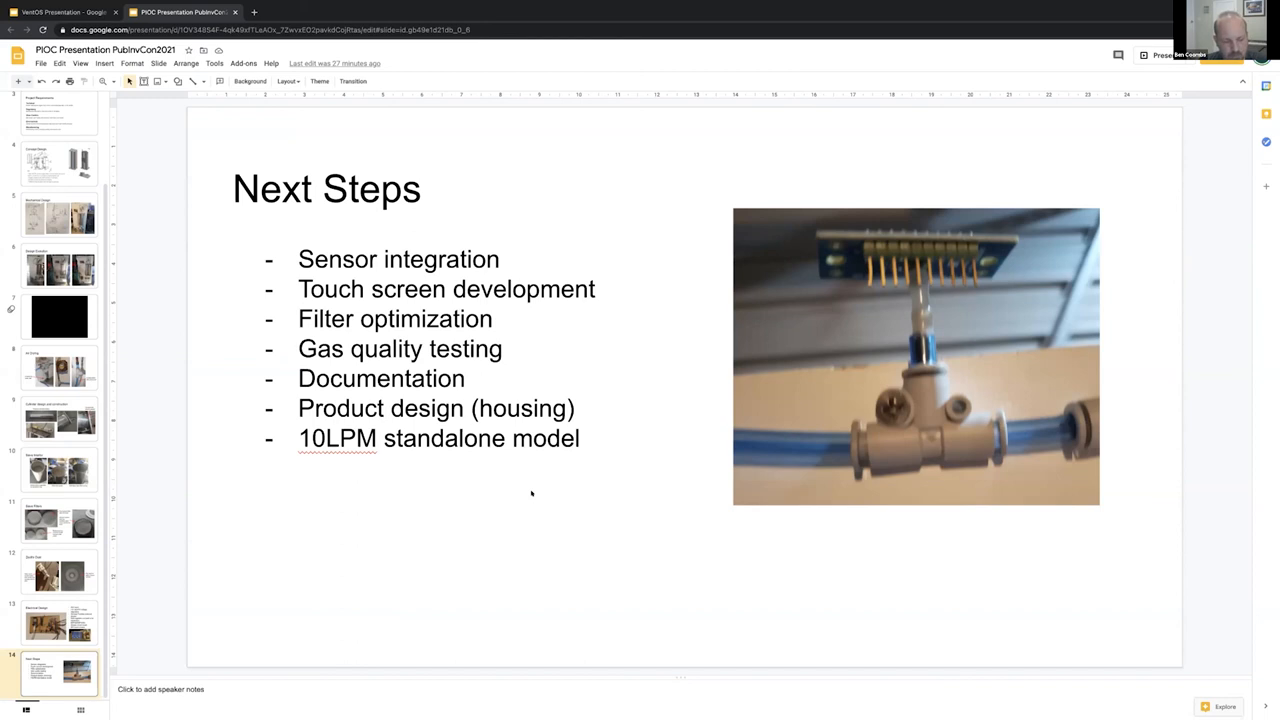
{"action": "mouse_move", "coordinate": [522, 517]}
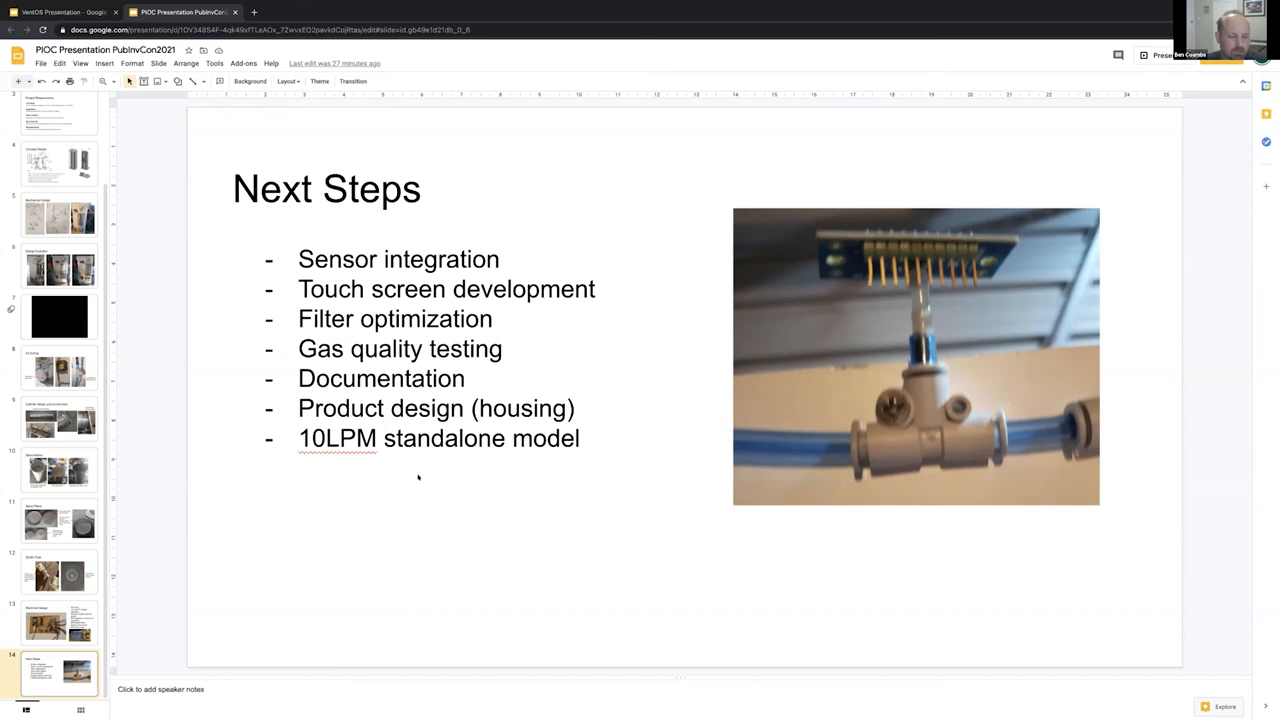
{"action": "mouse_move", "coordinate": [378, 528]}
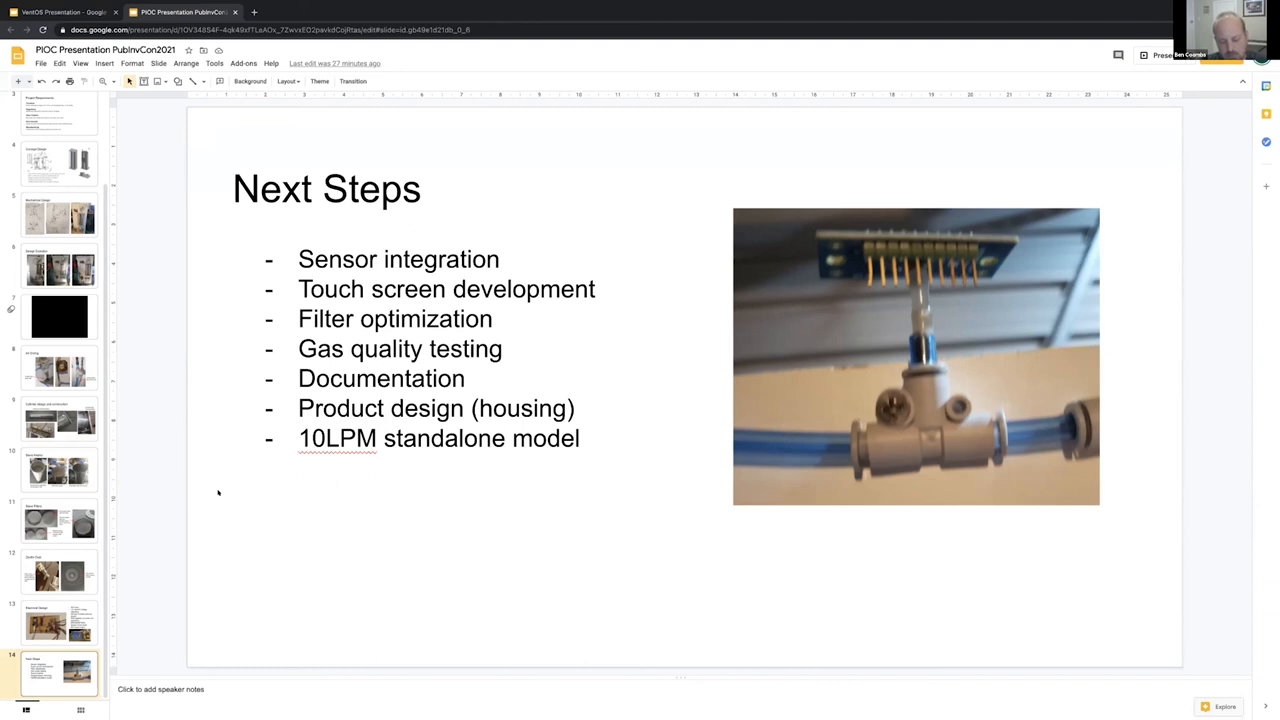
{"action": "mouse_move", "coordinate": [499, 76]}
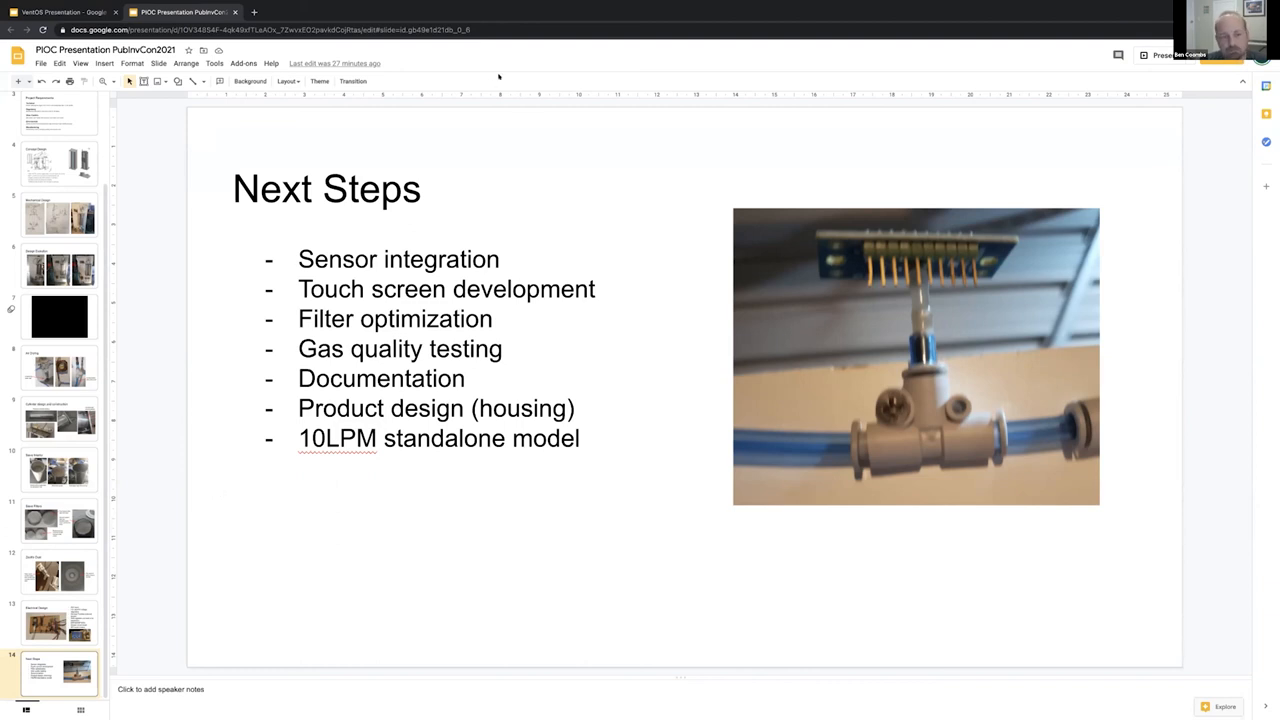